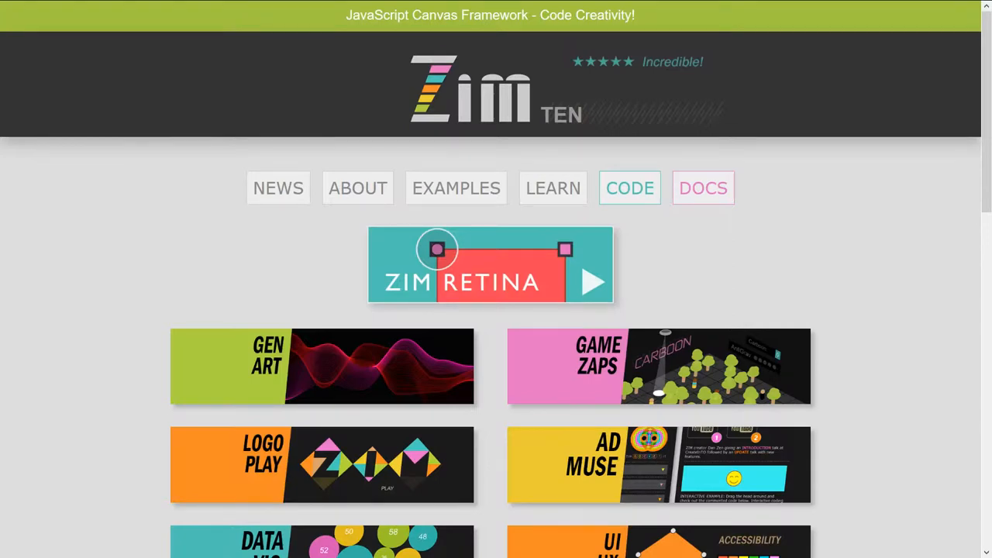
{"action": "mouse_move", "coordinate": [977, 77]}
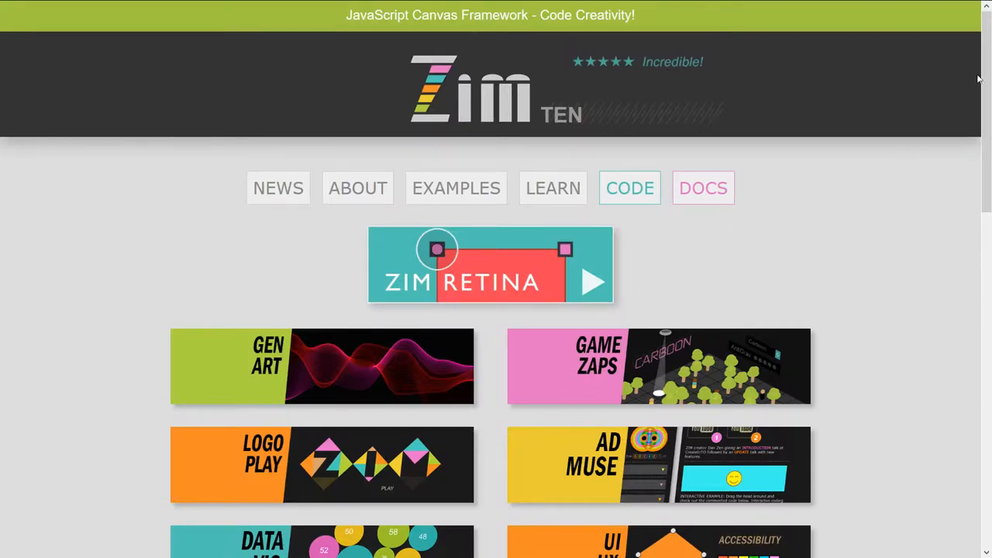
Scroll through the ZIM TEN home page showcase banners down toward the footer
{"action": "scroll", "scroll_direction": "down", "scroll_amount": 3}
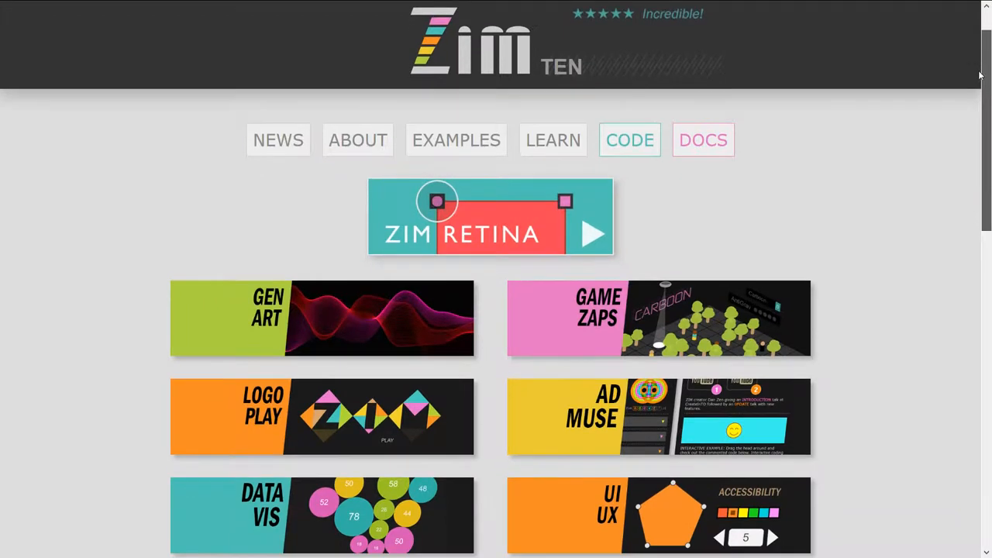
{"action": "scroll", "scroll_direction": "down", "scroll_amount": 3}
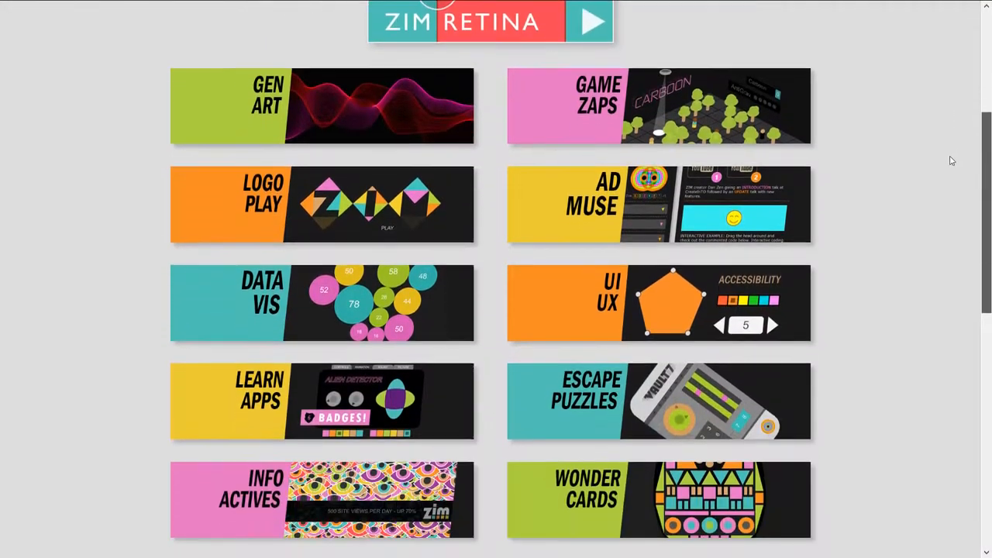
{"action": "scroll", "scroll_direction": "down", "scroll_amount": 3}
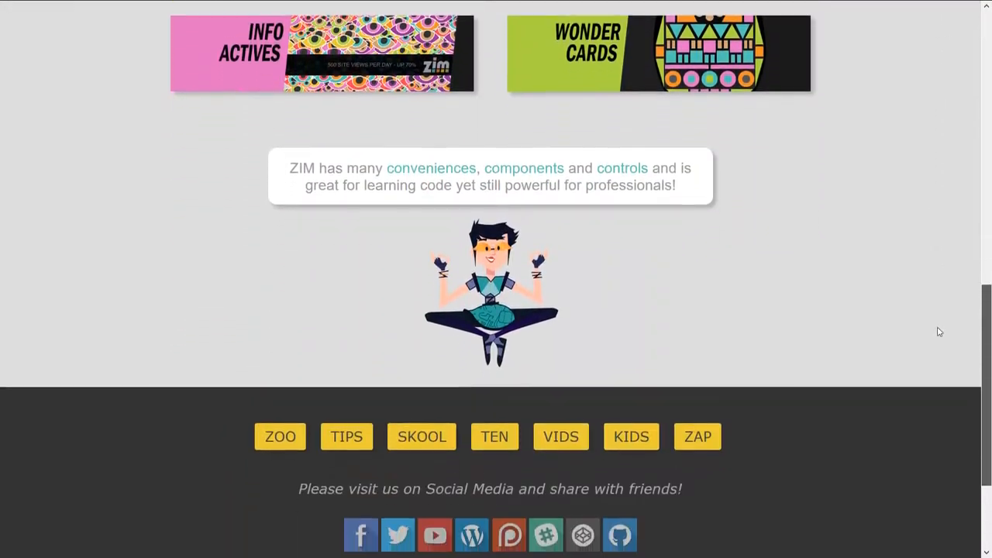
{"action": "scroll", "scroll_direction": "down", "scroll_amount": 3}
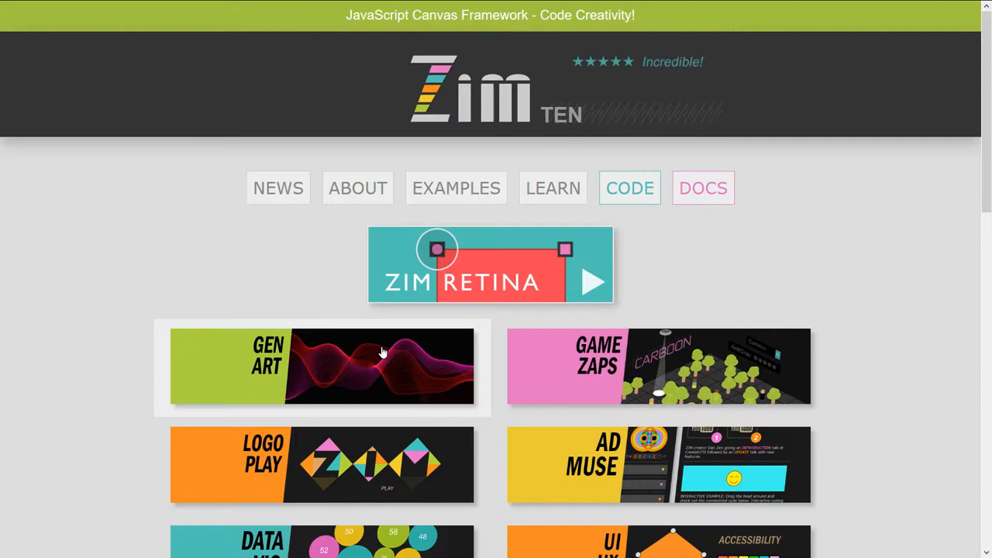
{"action": "scroll", "scroll_direction": "down", "scroll_amount": 3}
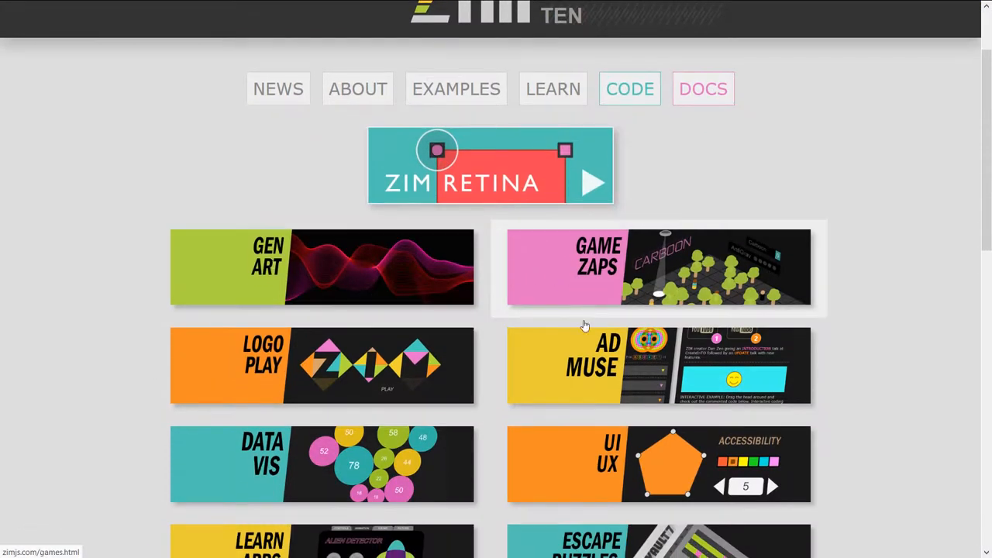
{"action": "scroll", "scroll_direction": "down", "scroll_amount": 3}
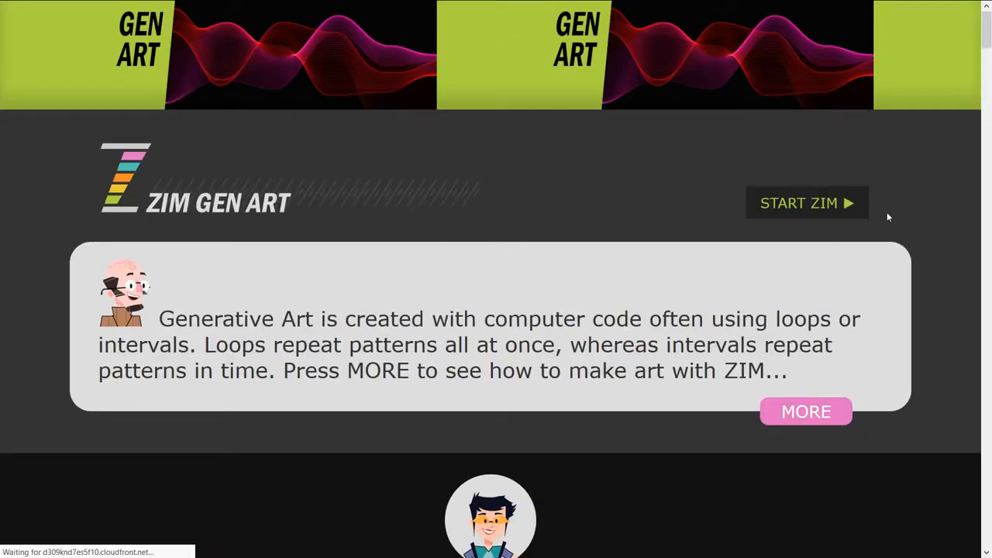
{"action": "left_click", "coordinate": [805, 203]}
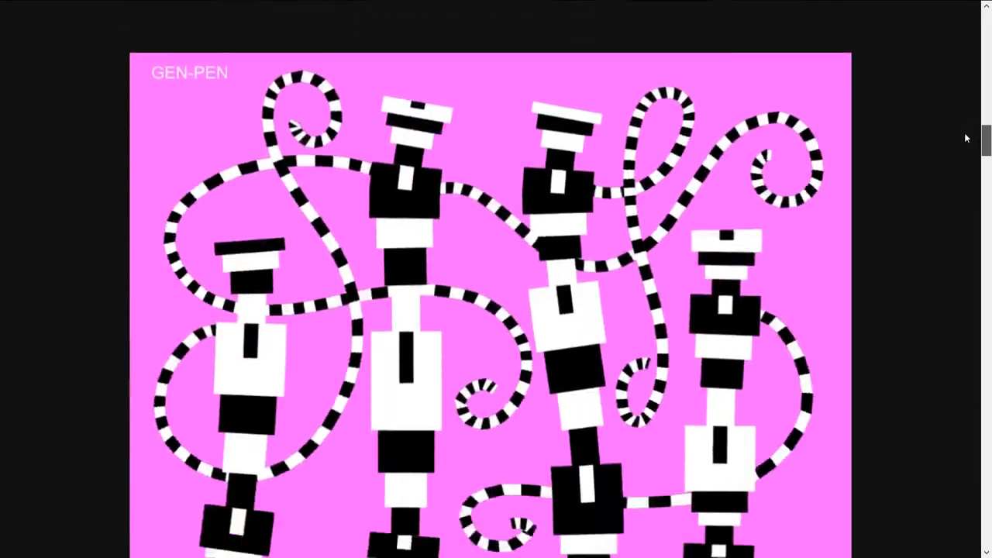
{"action": "scroll", "scroll_direction": "down", "scroll_amount": 3}
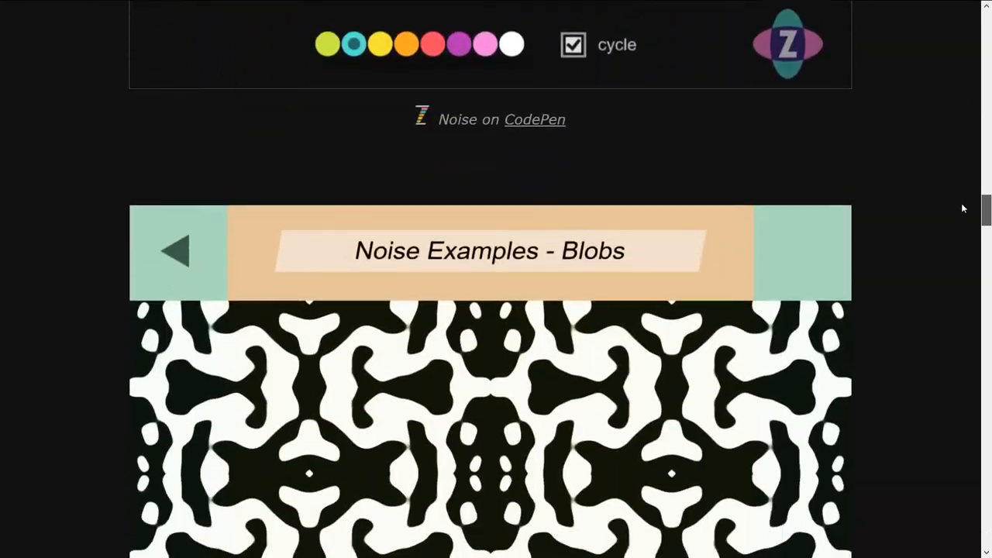
{"action": "scroll", "scroll_direction": "down", "scroll_amount": 3}
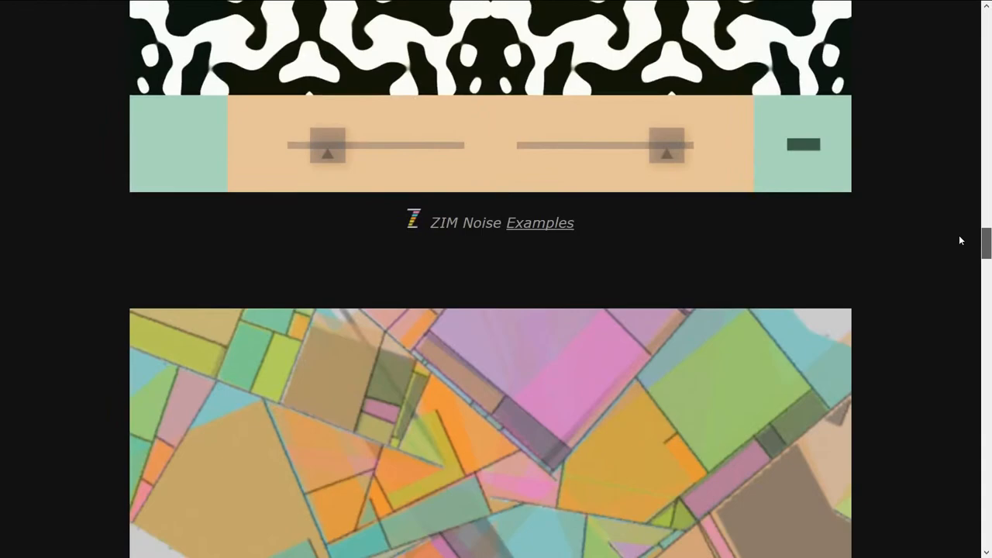
{"action": "scroll", "scroll_direction": "up", "scroll_amount": 3}
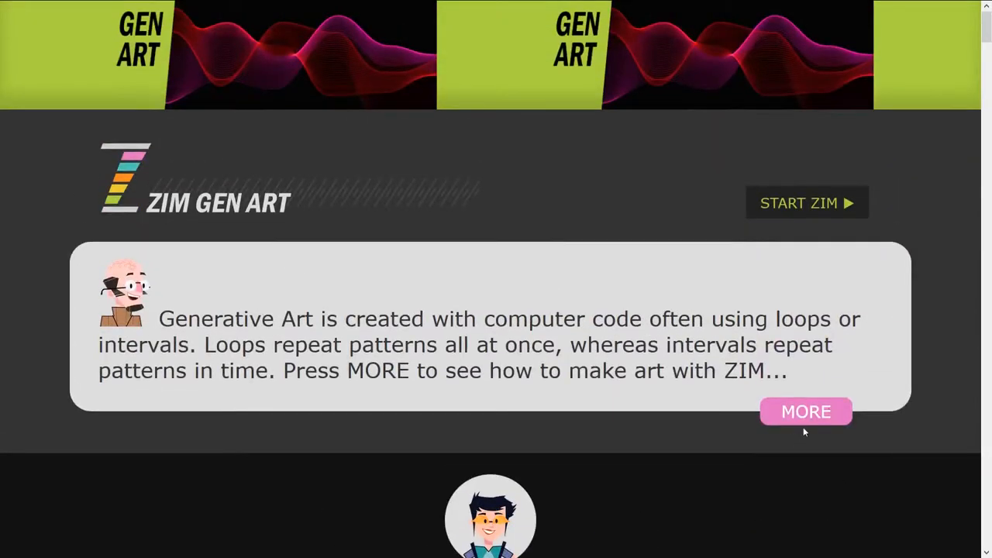
{"action": "left_click", "coordinate": [805, 411]}
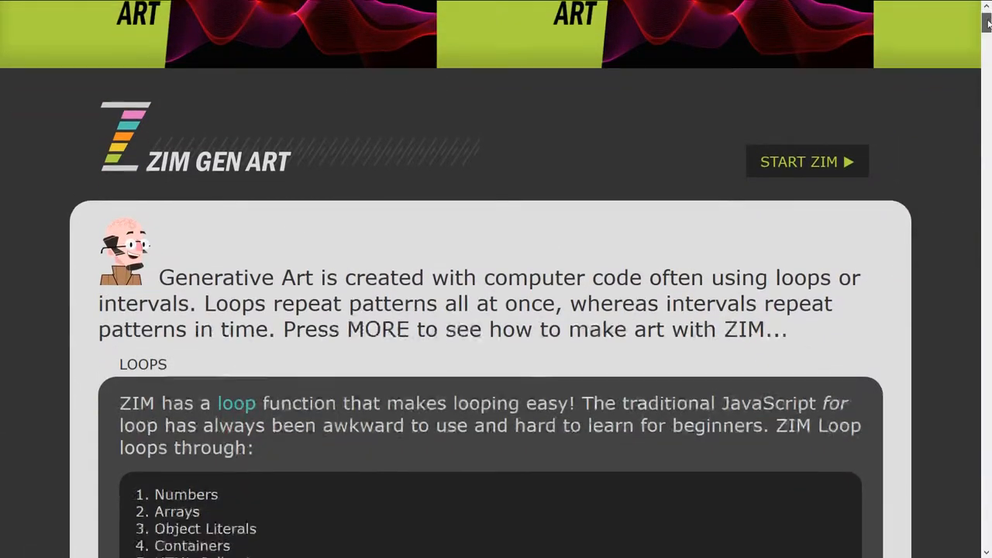
{"action": "scroll", "scroll_direction": "down", "scroll_amount": 3}
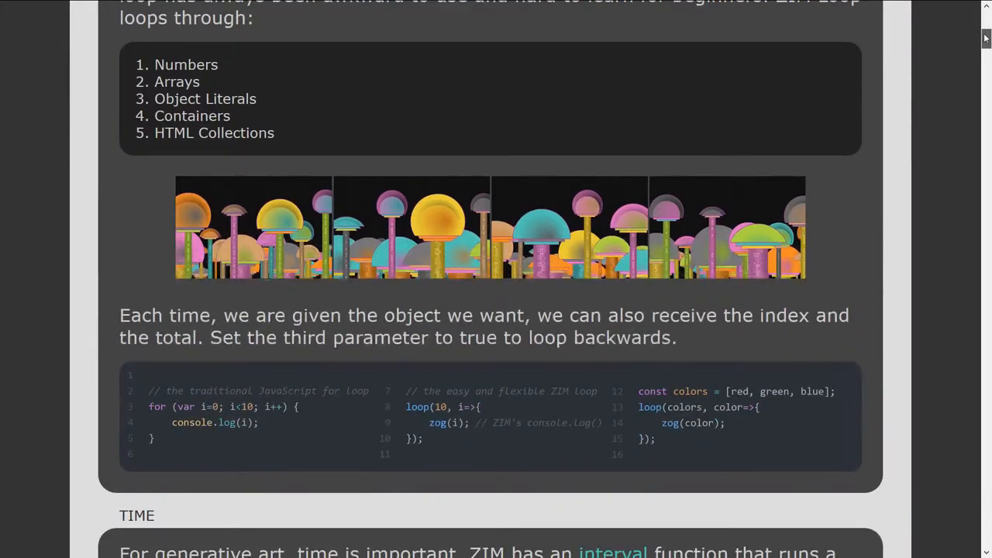
{"action": "scroll", "scroll_direction": "down", "scroll_amount": 3}
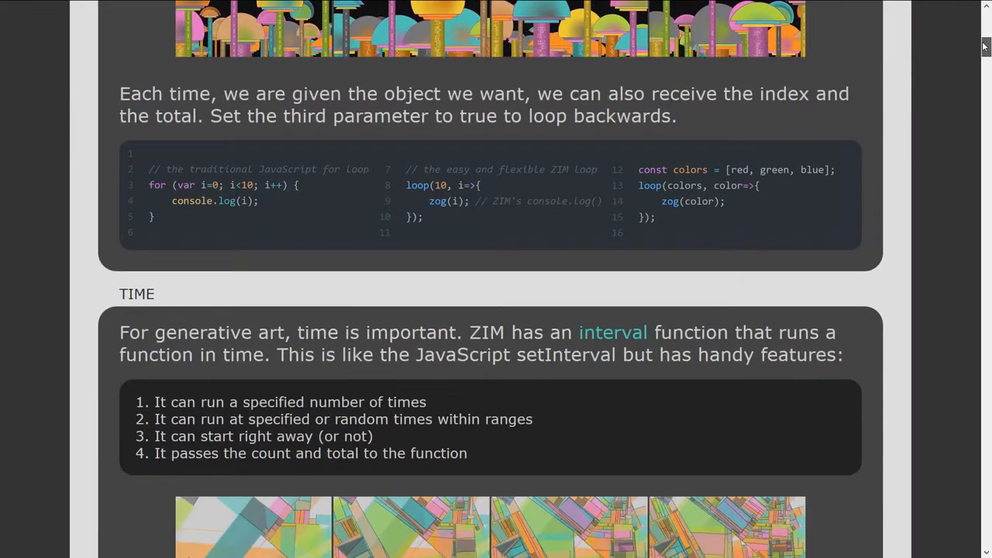
{"action": "scroll", "scroll_direction": "down", "scroll_amount": 3}
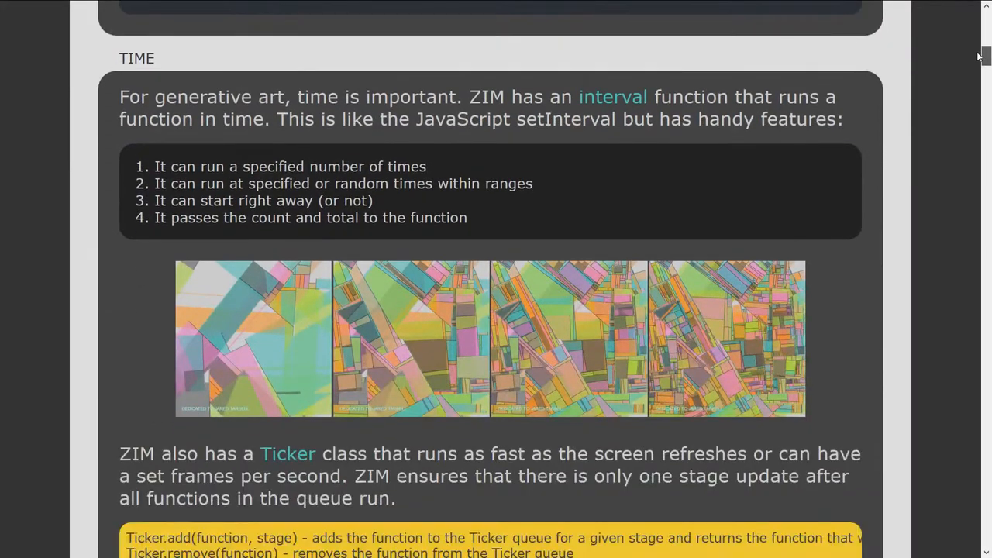
{"action": "scroll", "scroll_direction": "down", "scroll_amount": 3}
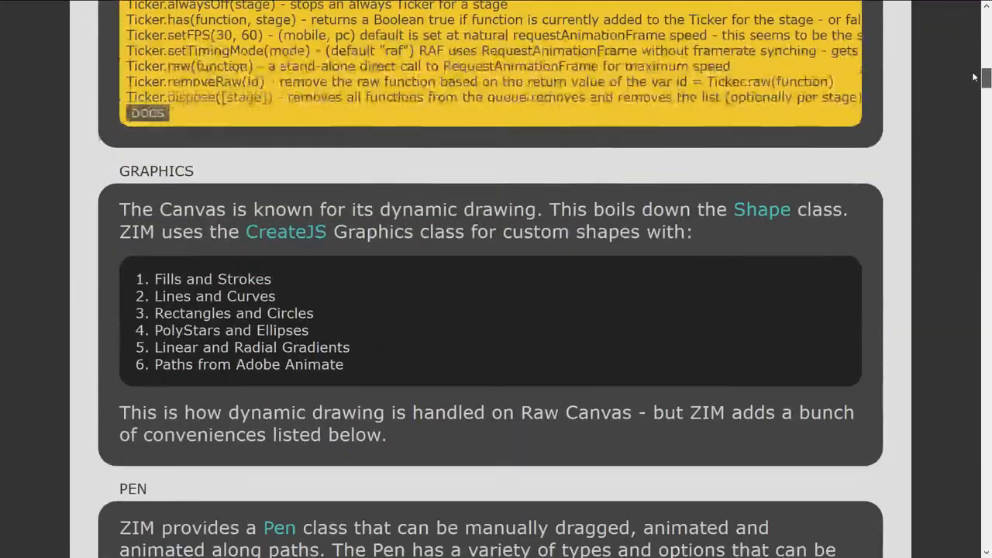
{"action": "scroll", "scroll_direction": "down", "scroll_amount": 3}
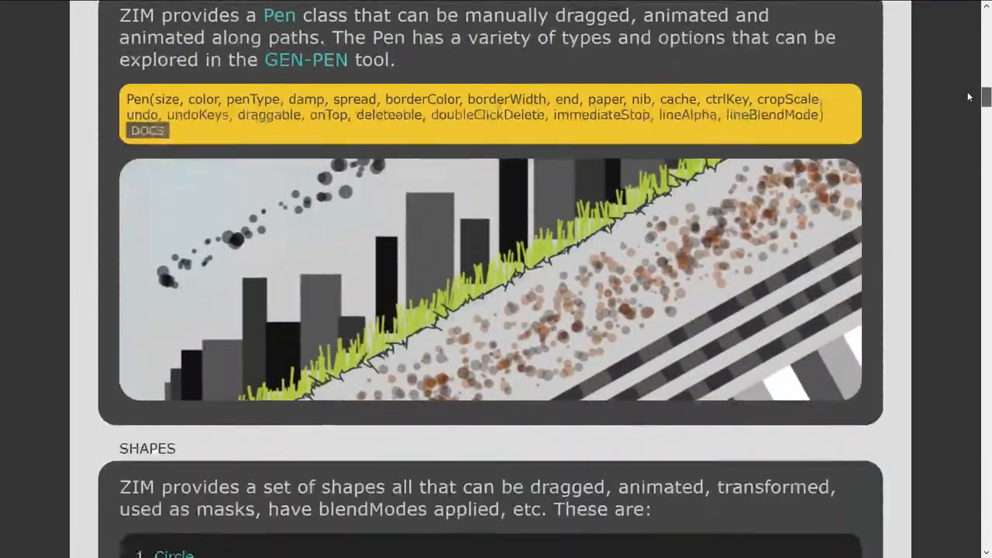
{"action": "scroll", "scroll_direction": "down", "scroll_amount": 3}
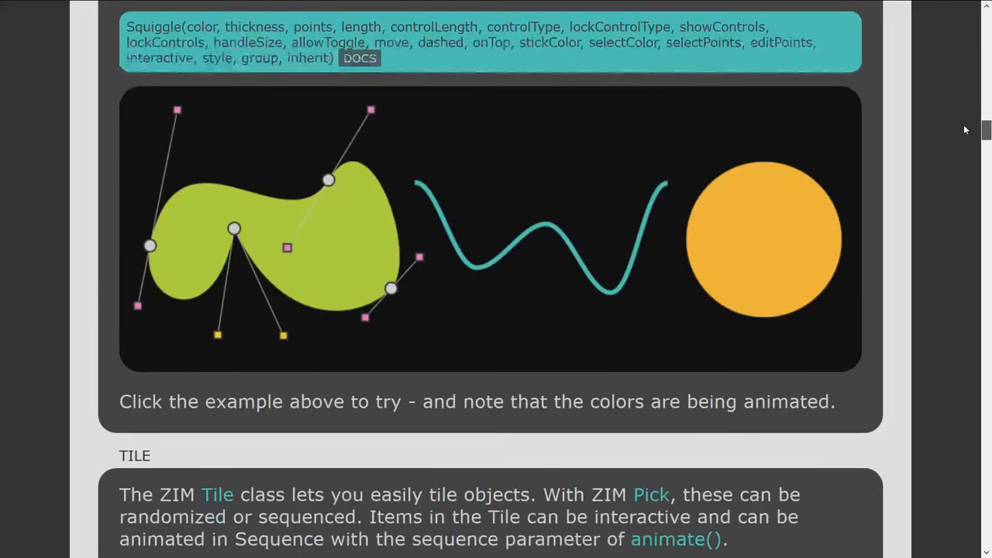
{"action": "scroll", "scroll_direction": "down", "scroll_amount": 3}
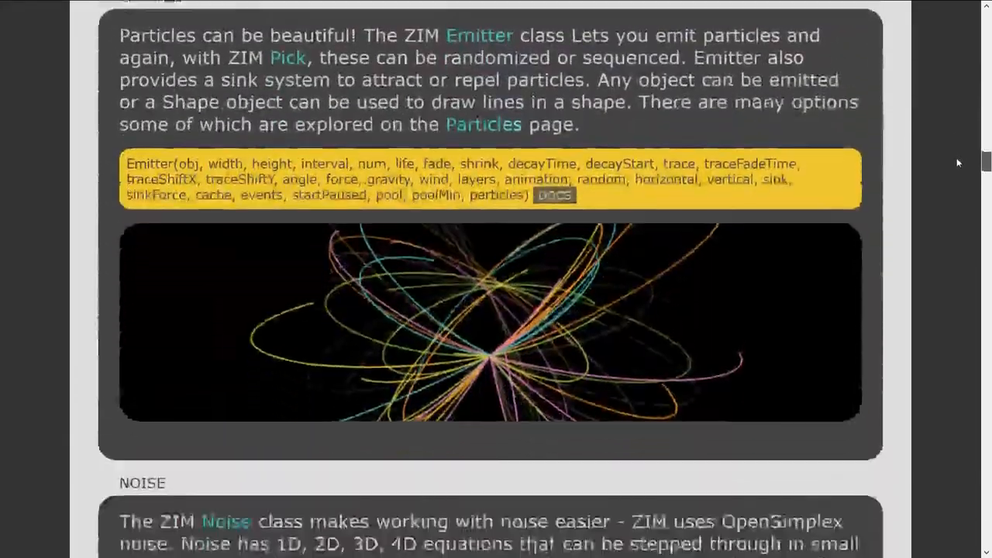
{"action": "scroll", "scroll_direction": "down", "scroll_amount": 3}
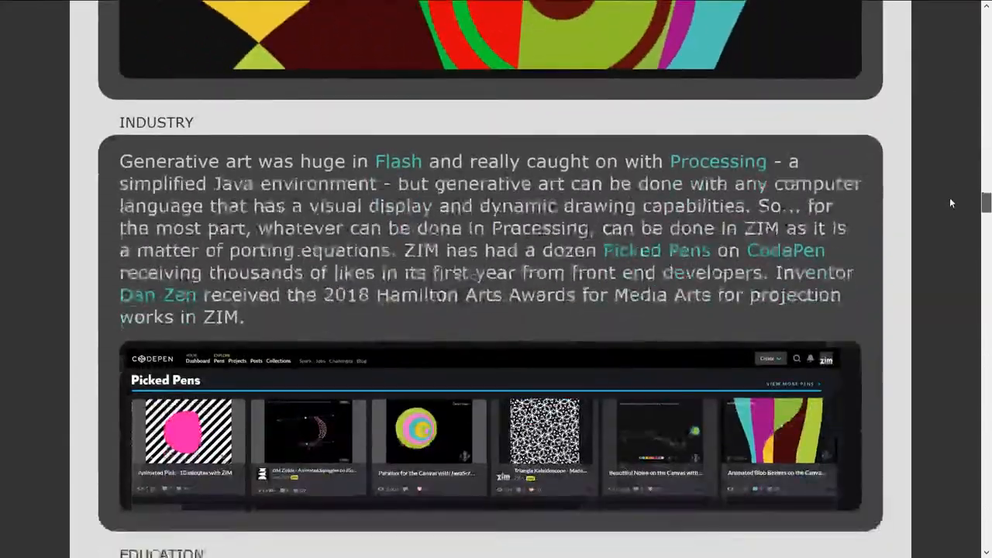
{"action": "scroll", "scroll_direction": "down", "scroll_amount": 3}
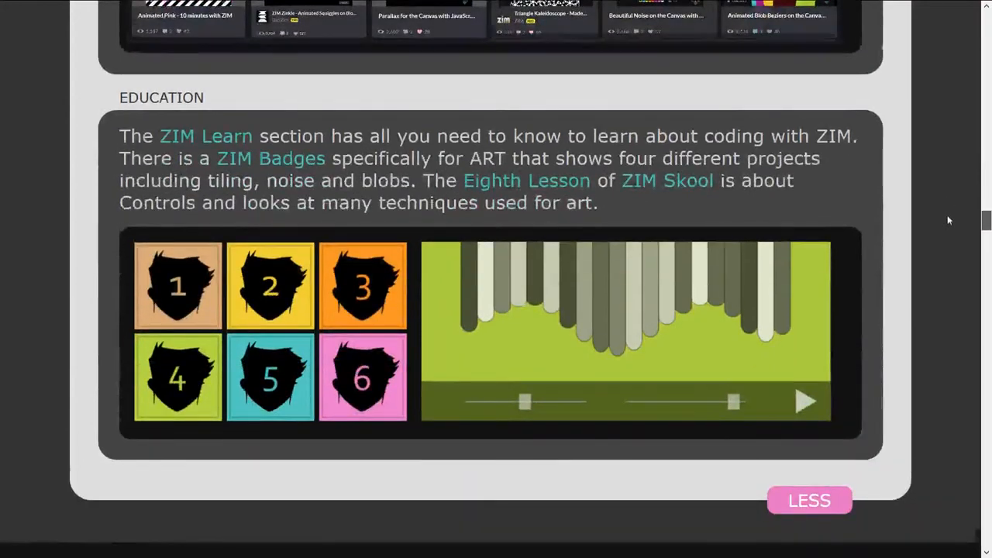
{"action": "scroll", "scroll_direction": "down", "scroll_amount": 3}
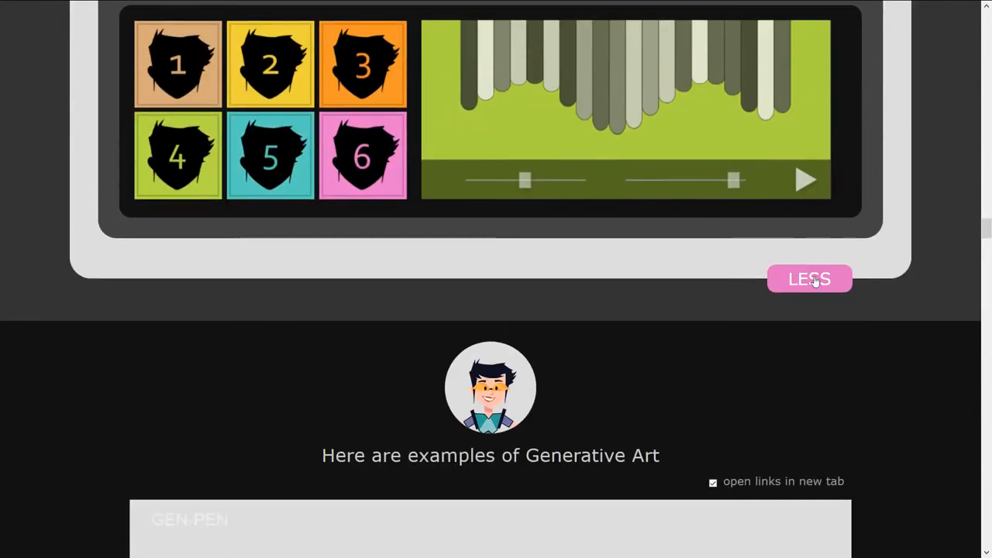
{"action": "left_click", "coordinate": [809, 279]}
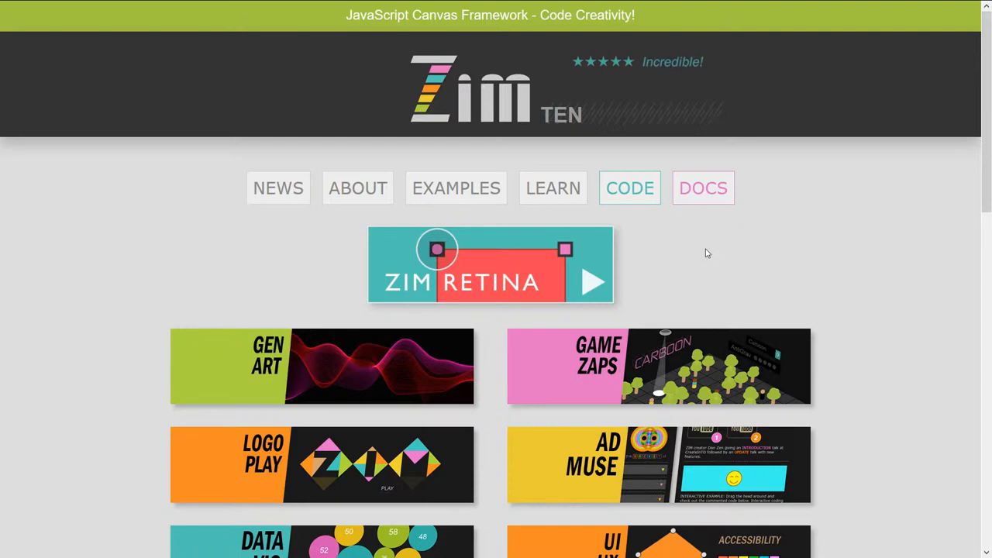
{"action": "mouse_move", "coordinate": [460, 248]}
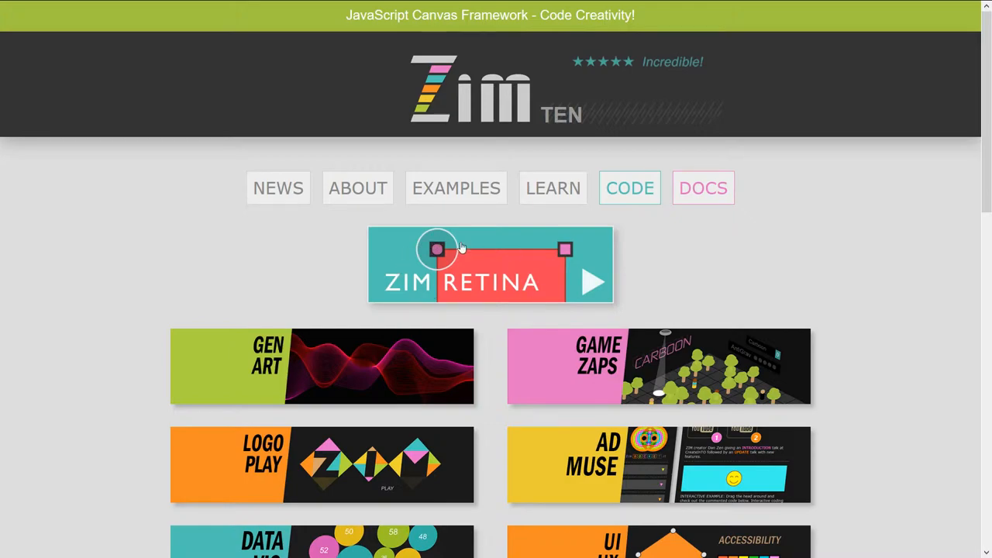
Select the ZIM RETINA banner on the ZIM TEN home page
{"action": "left_click", "coordinate": [490, 264]}
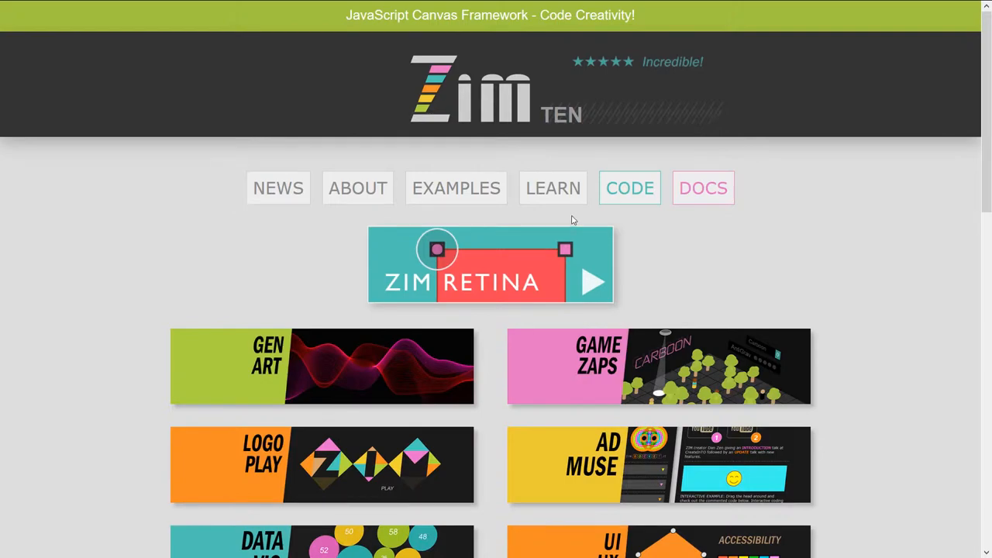
{"action": "mouse_move", "coordinate": [663, 293]}
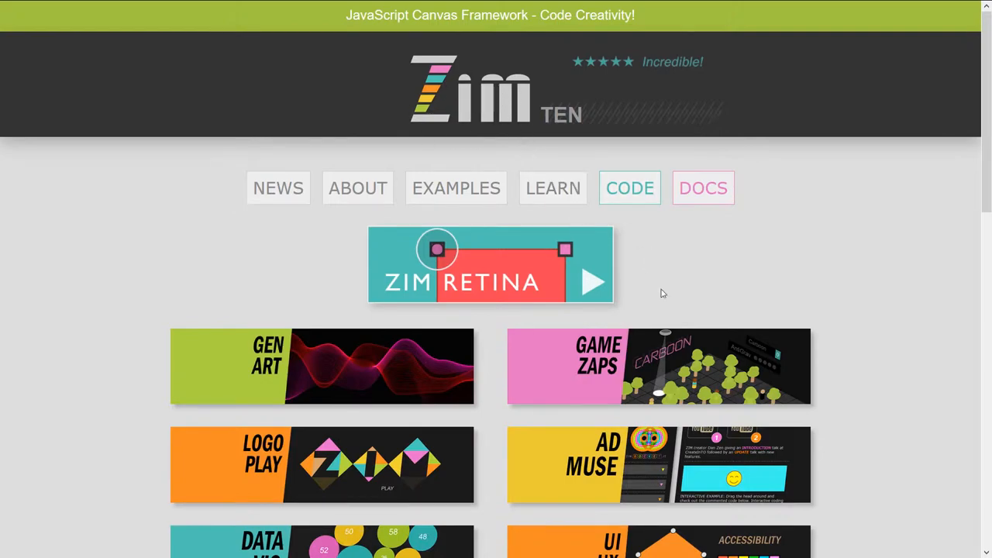
Open the Easy Physics showcase and try the falling balls and the BEADS example
{"action": "scroll", "scroll_direction": "down", "scroll_amount": 3}
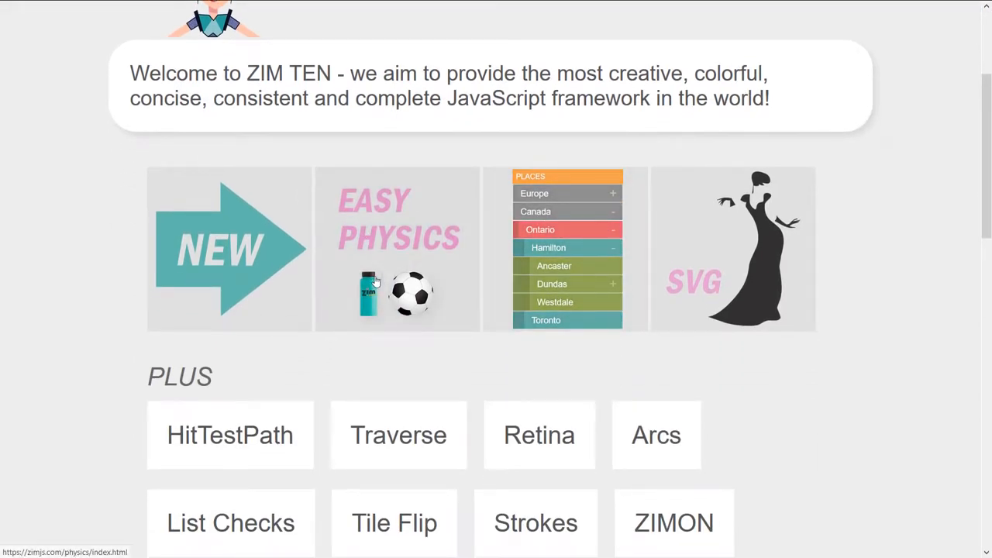
{"action": "left_click", "coordinate": [398, 248]}
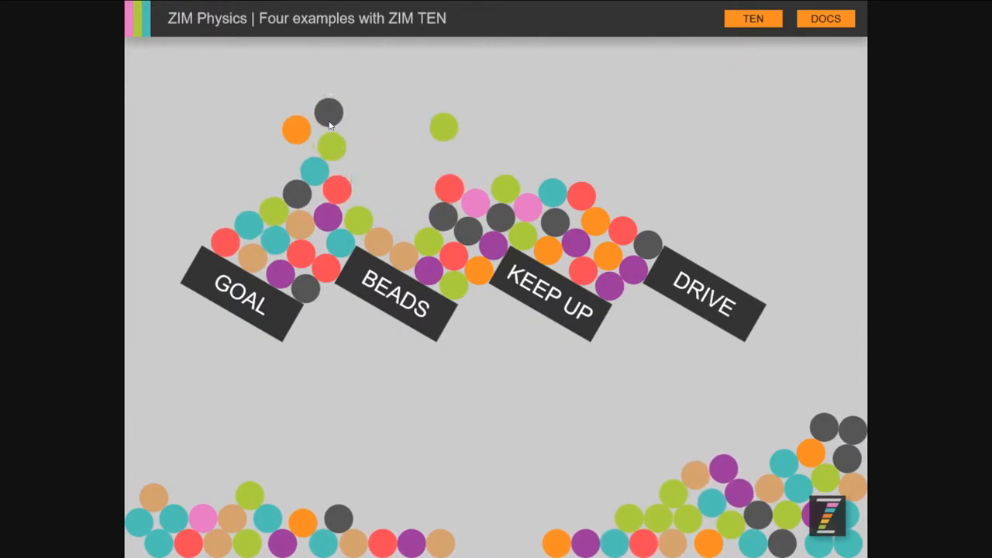
{"action": "left_click", "coordinate": [398, 305]}
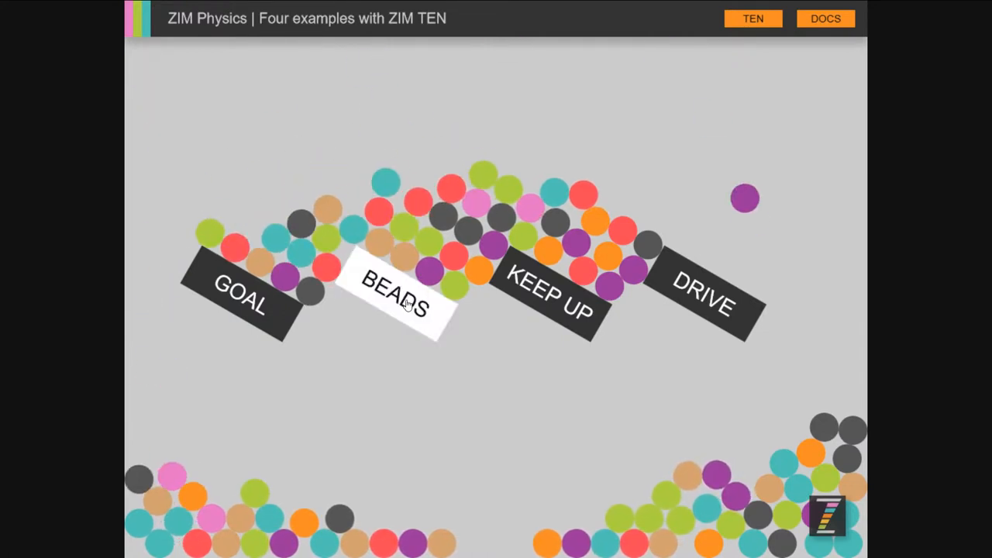
{"action": "left_click", "coordinate": [400, 302]}
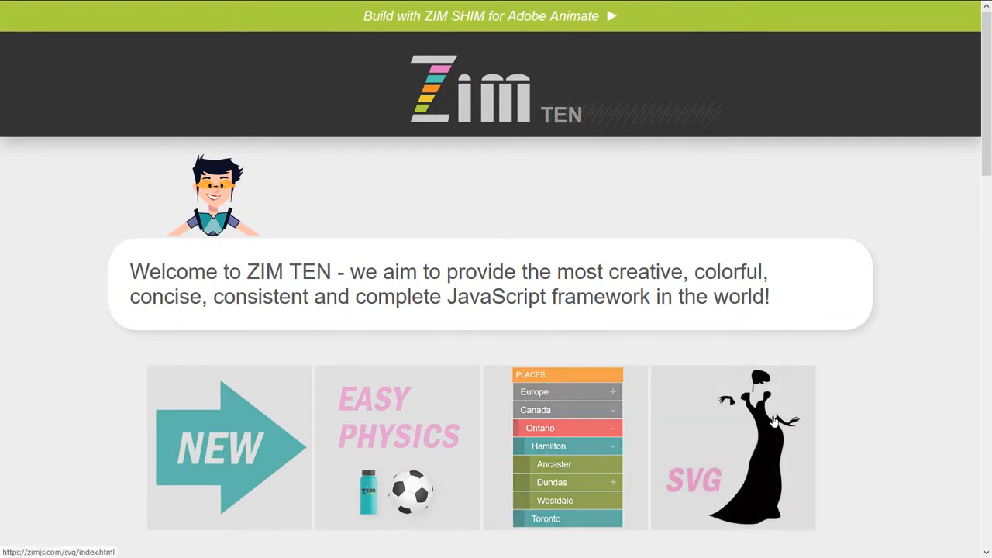
Open the SVG tile showing the svgToBitmap and SVGContainer dancer silhouettes
{"action": "left_click", "coordinate": [755, 446]}
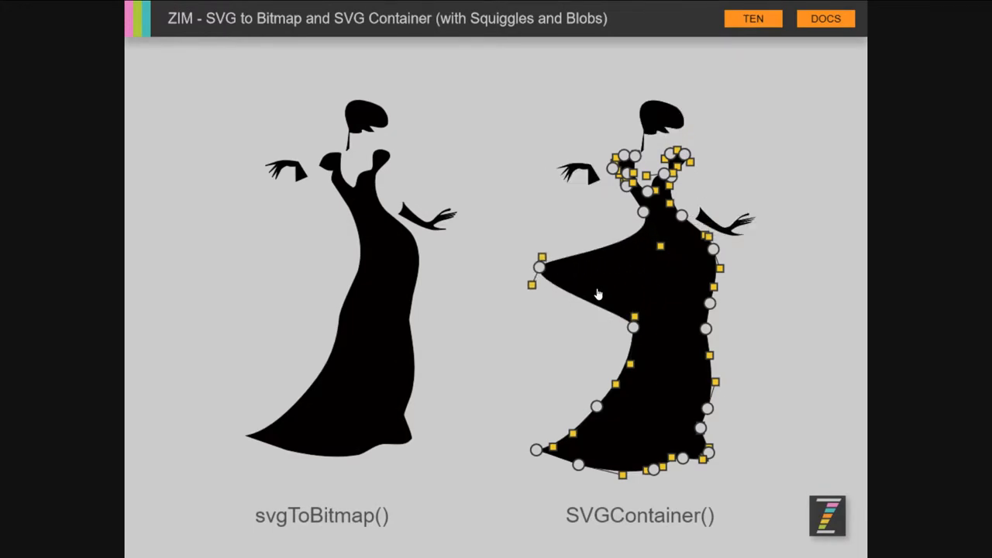
{"action": "mouse_move", "coordinate": [714, 271]}
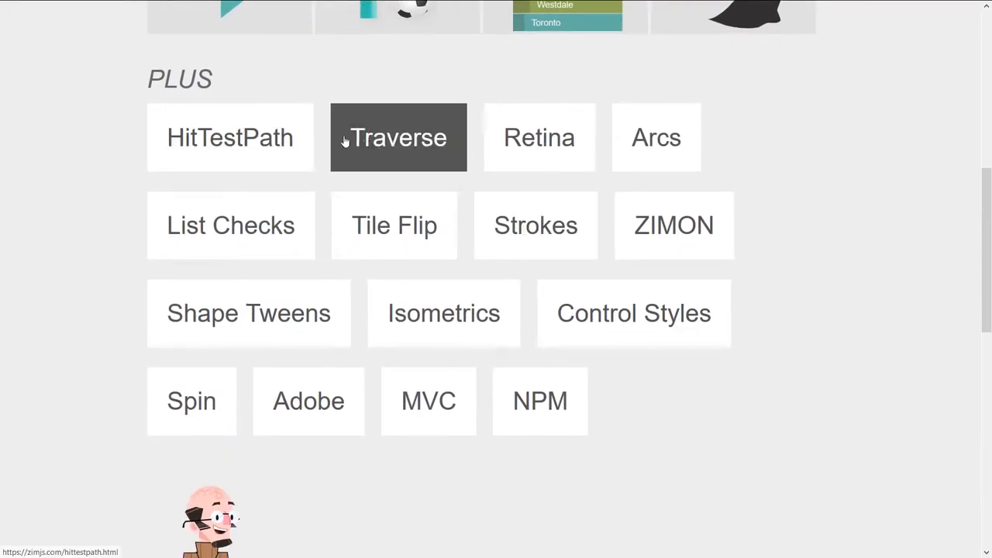
{"action": "mouse_move", "coordinate": [679, 395]}
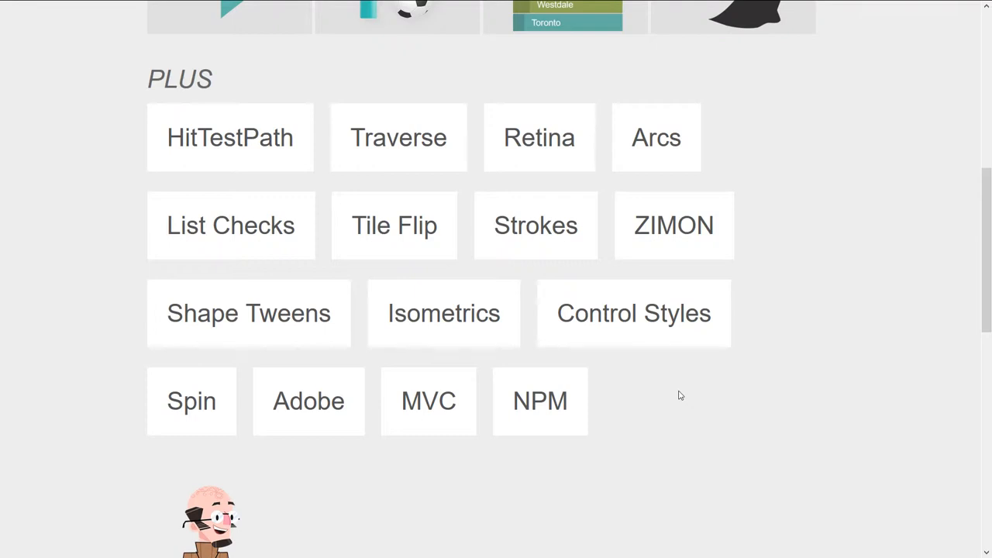
{"action": "mouse_move", "coordinate": [221, 162]}
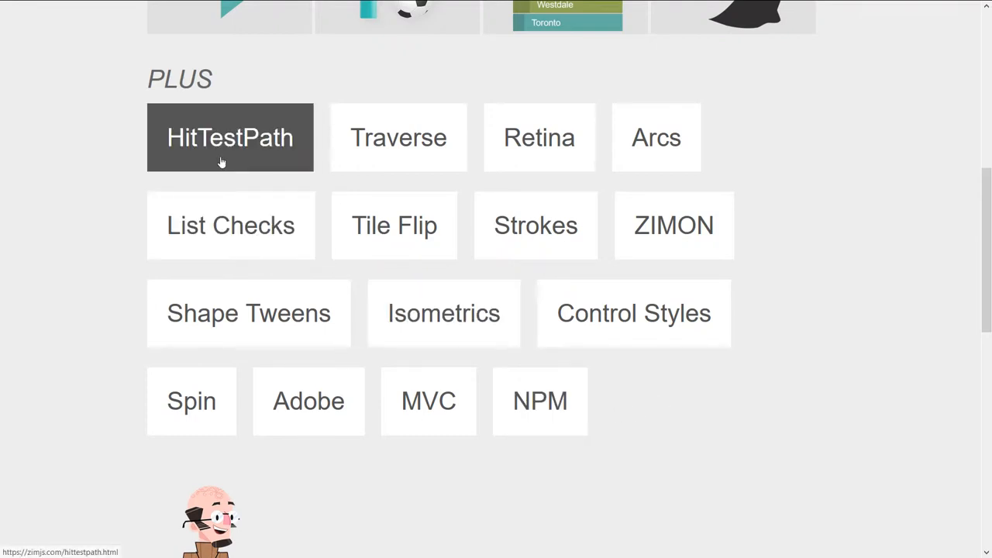
{"action": "mouse_move", "coordinate": [225, 160]}
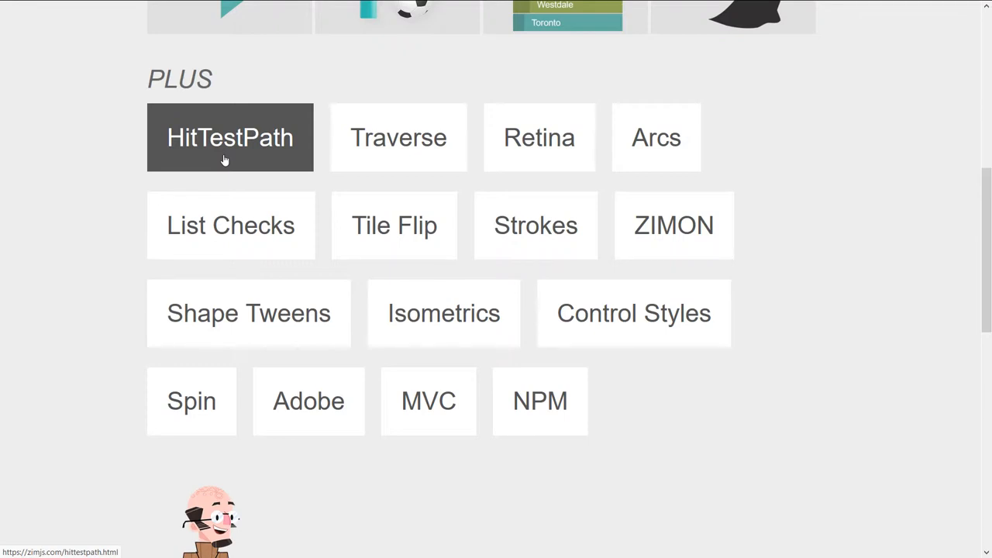
{"action": "mouse_move", "coordinate": [219, 211]}
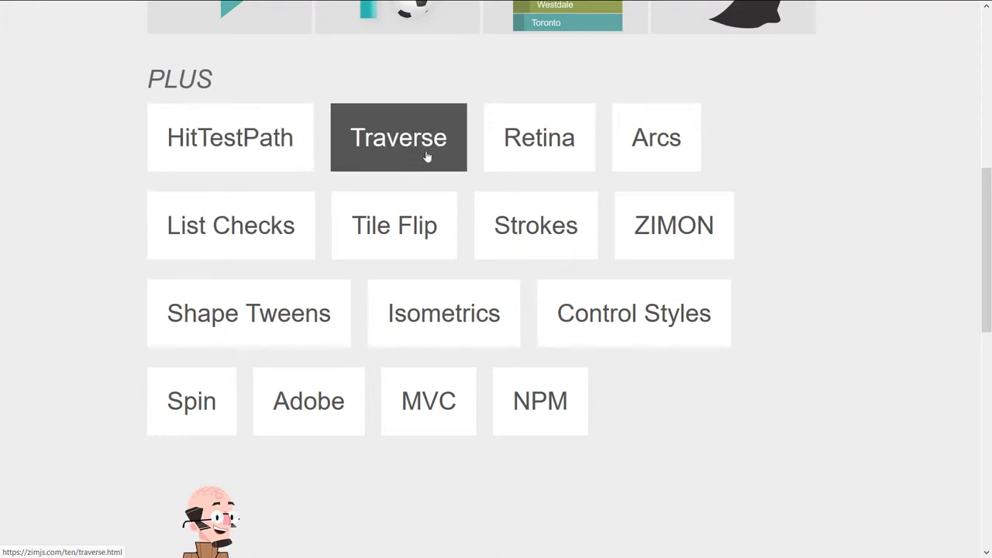
{"action": "mouse_move", "coordinate": [398, 170]}
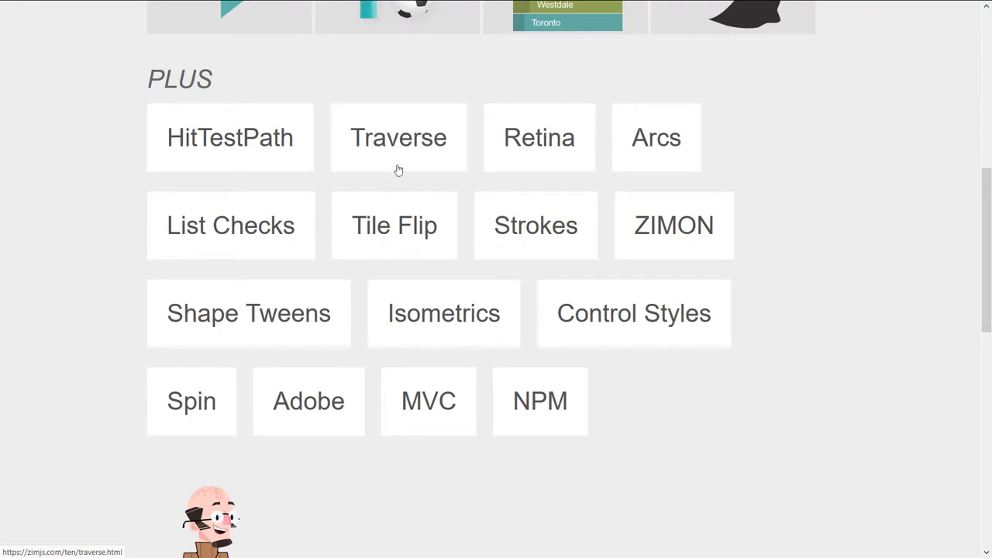
{"action": "mouse_move", "coordinate": [398, 159]}
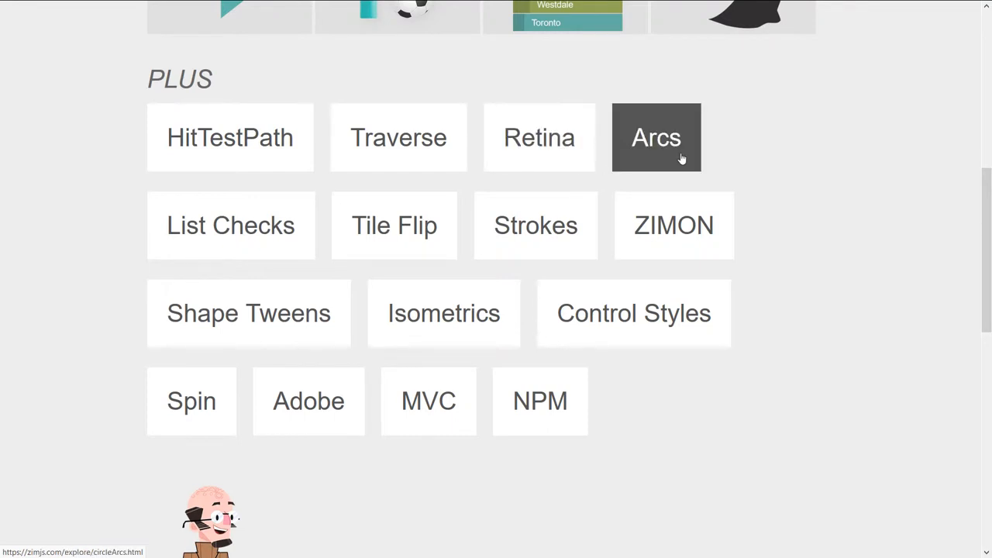
{"action": "mouse_move", "coordinate": [660, 164]}
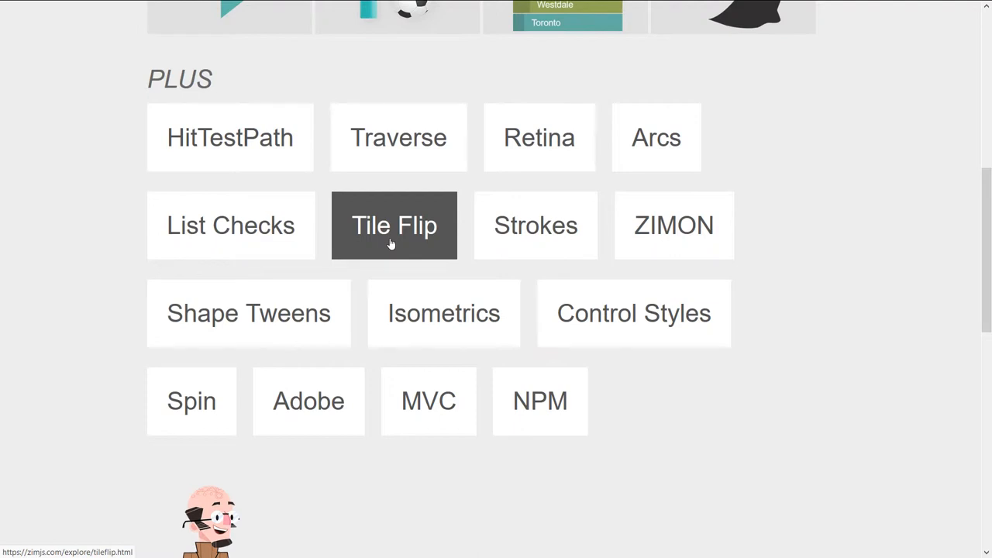
{"action": "mouse_move", "coordinate": [394, 246]}
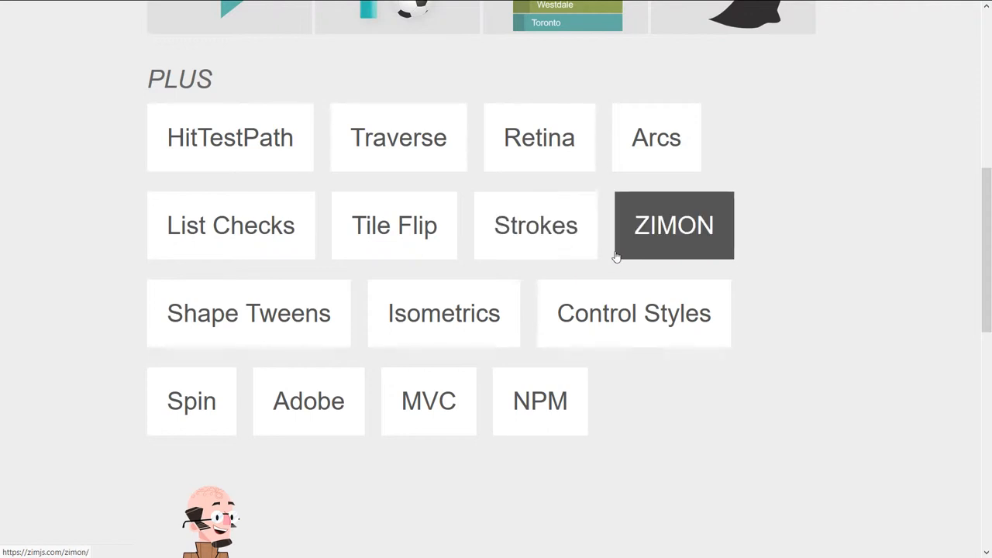
{"action": "mouse_move", "coordinate": [680, 232]}
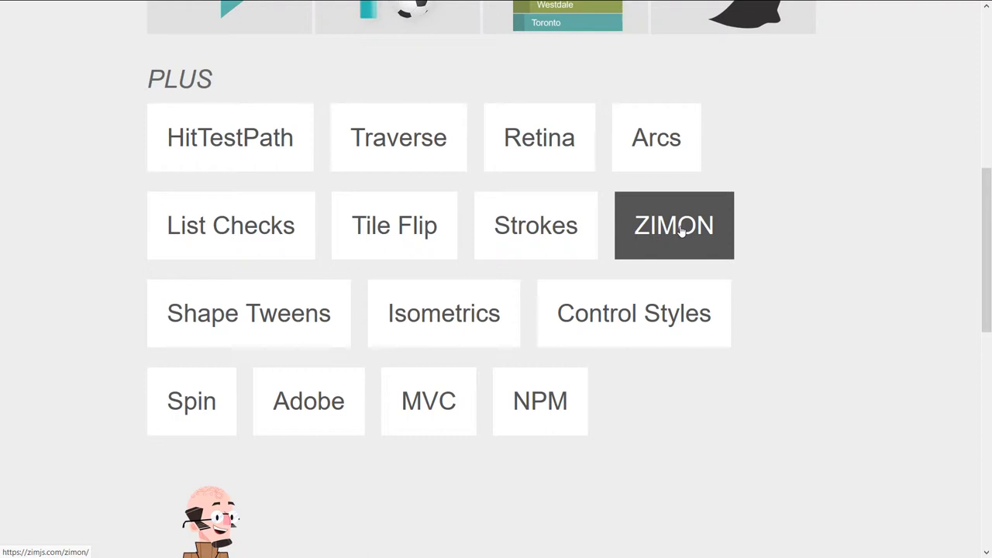
{"action": "mouse_move", "coordinate": [730, 227]}
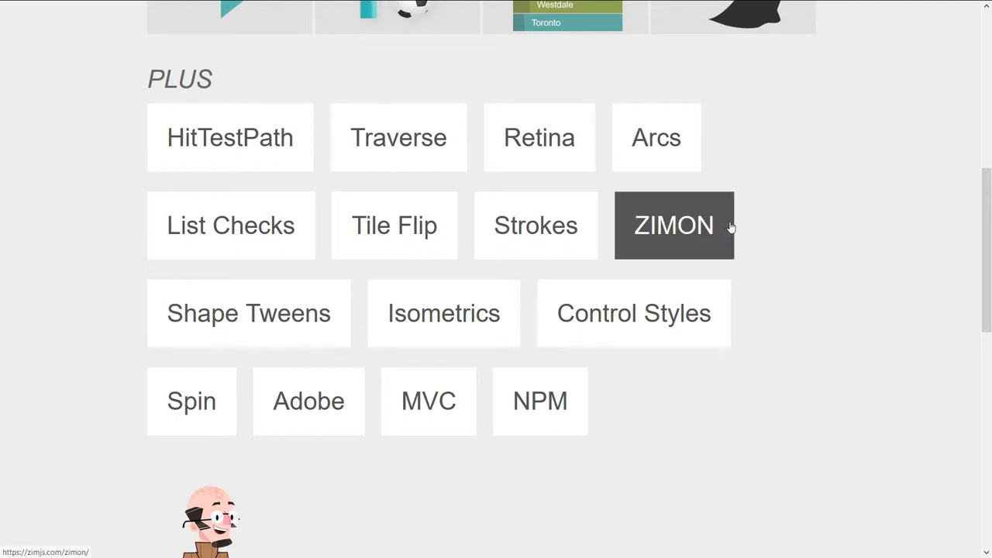
{"action": "mouse_move", "coordinate": [454, 323]}
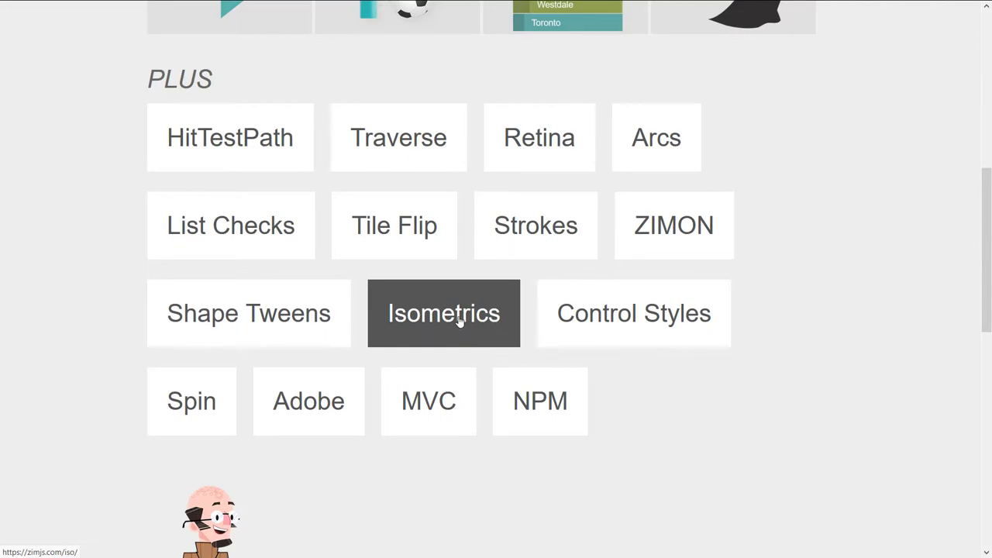
{"action": "left_click", "coordinate": [443, 313]}
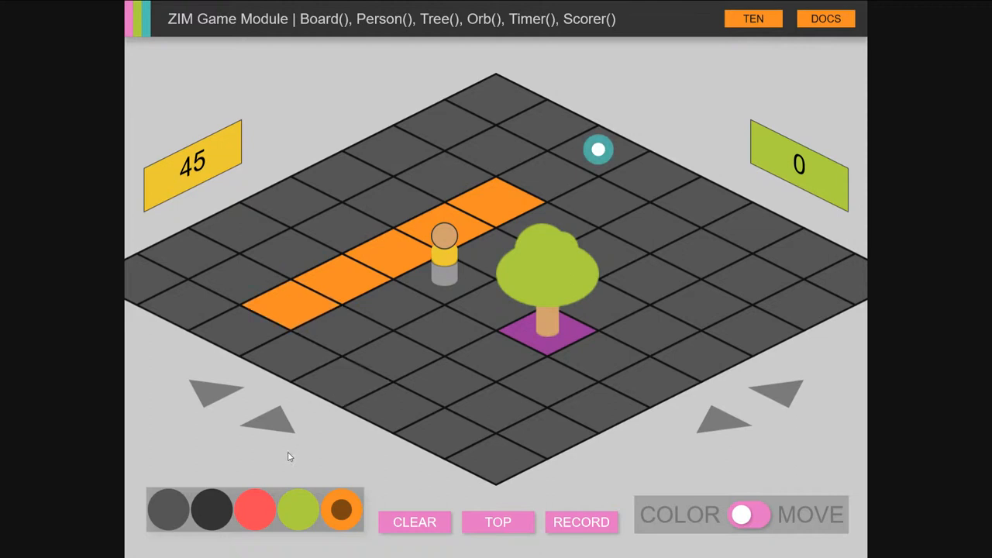
{"action": "left_click", "coordinate": [746, 513]}
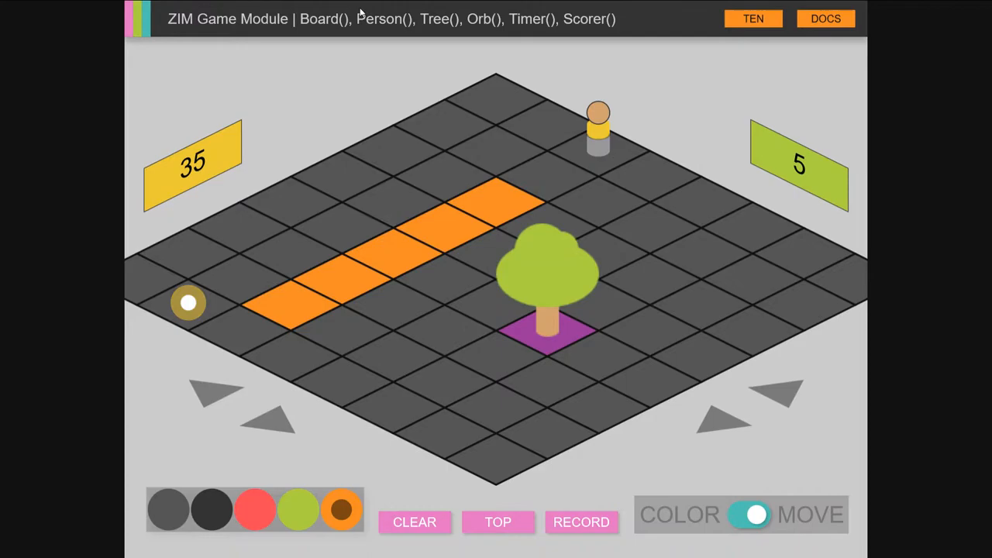
{"action": "left_click", "coordinate": [753, 18]}
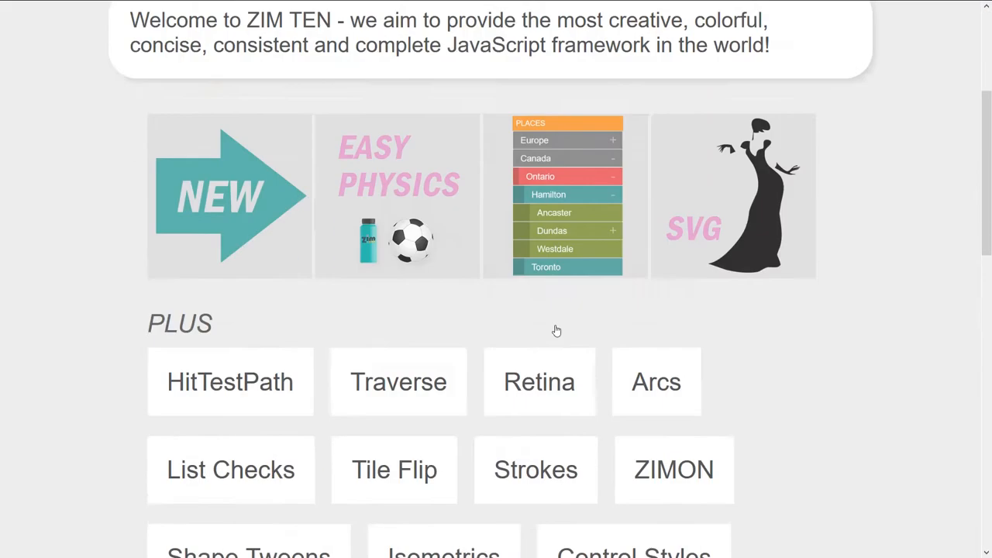
{"action": "scroll", "scroll_direction": "down", "scroll_amount": 3}
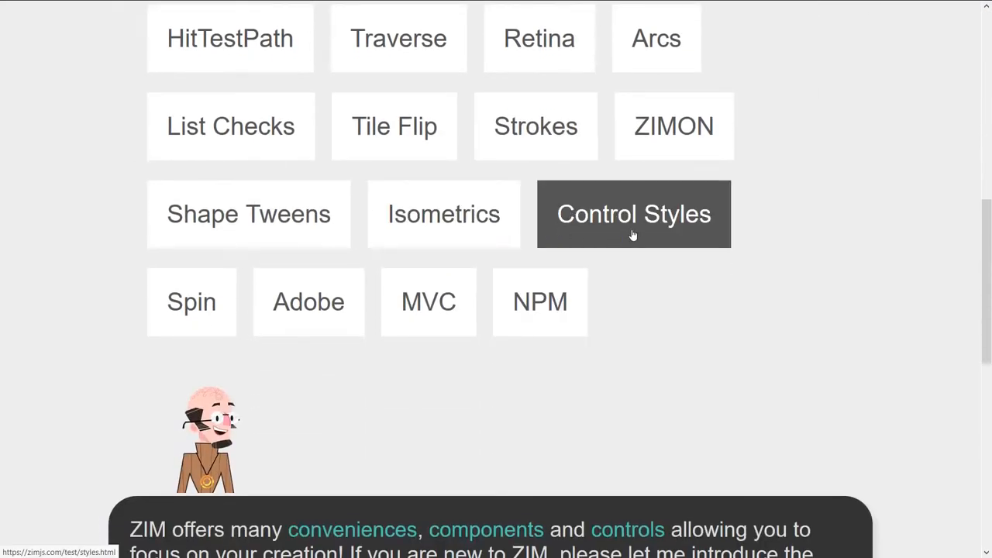
{"action": "mouse_move", "coordinate": [640, 232]}
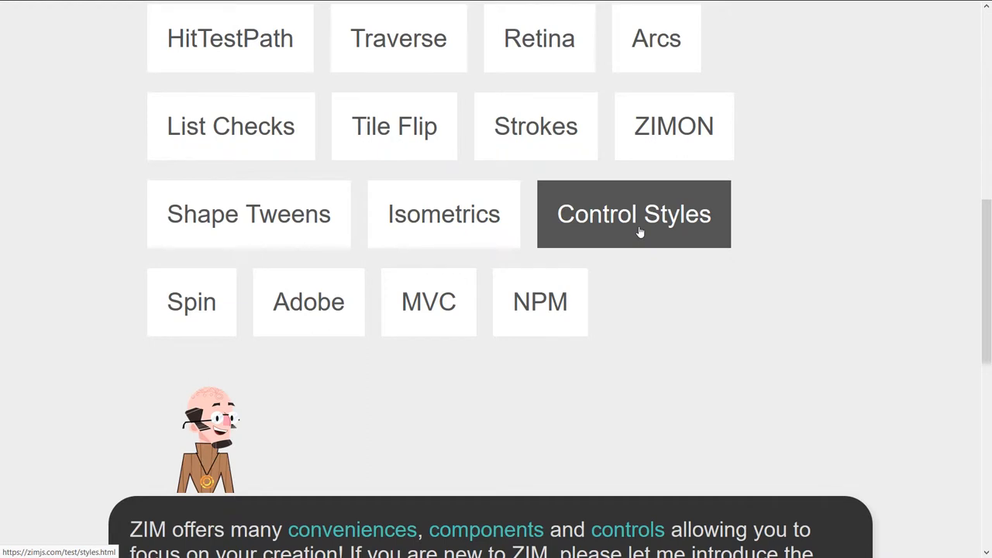
{"action": "mouse_move", "coordinate": [563, 238]}
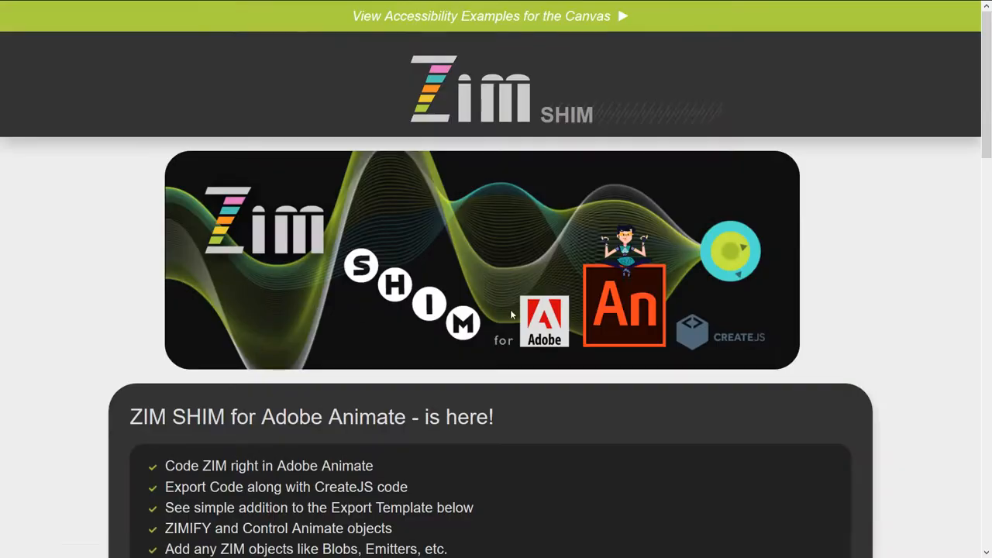
Scroll past the Export Template code to the 'things to watch out for' list
{"action": "scroll", "scroll_direction": "down", "scroll_amount": 3}
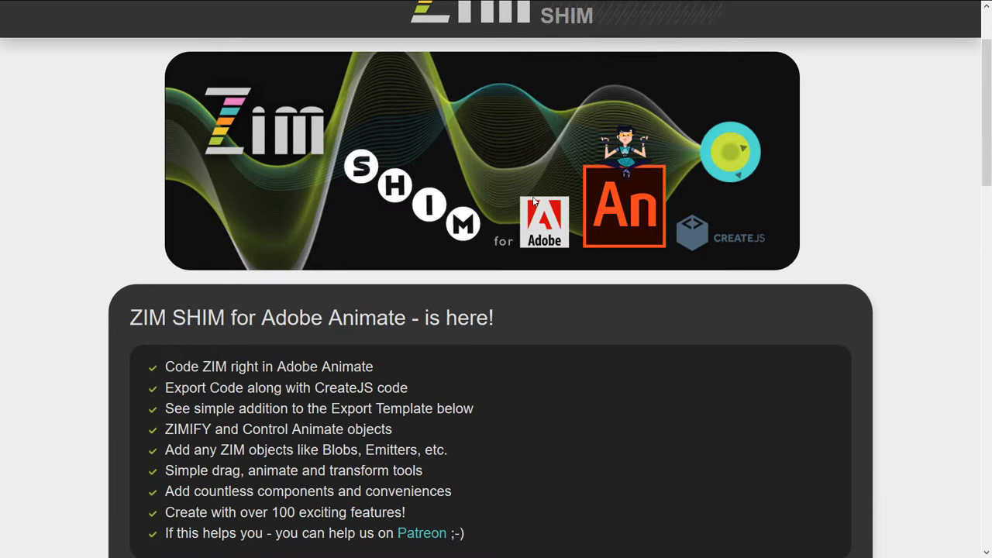
{"action": "scroll", "scroll_direction": "down", "scroll_amount": 3}
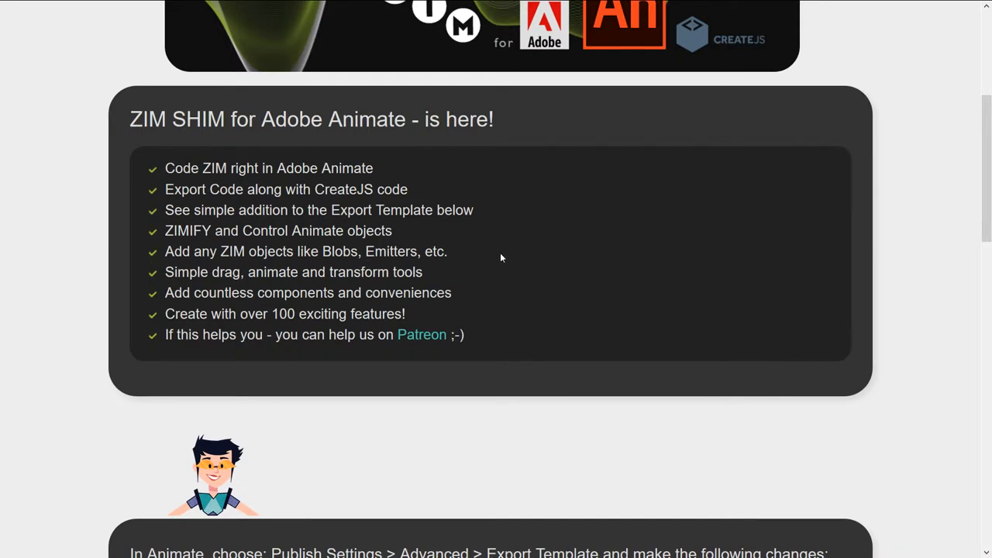
{"action": "scroll", "scroll_direction": "up", "scroll_amount": 3}
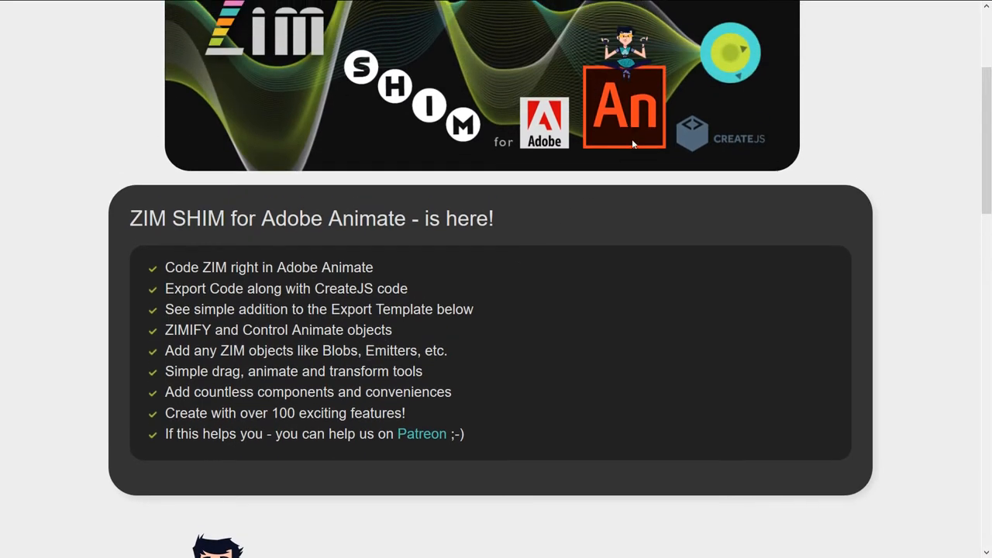
{"action": "scroll", "scroll_direction": "down", "scroll_amount": 3}
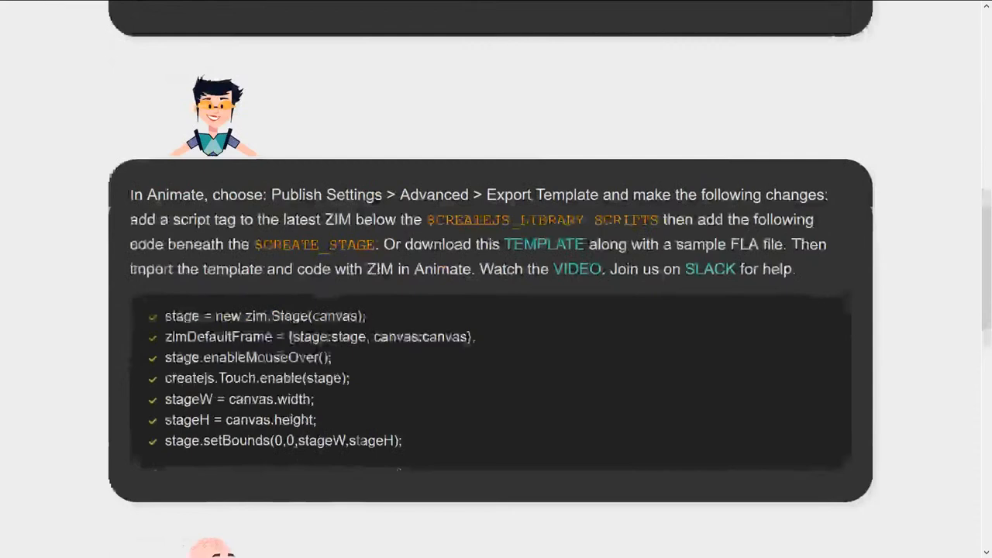
{"action": "scroll", "scroll_direction": "down", "scroll_amount": 3}
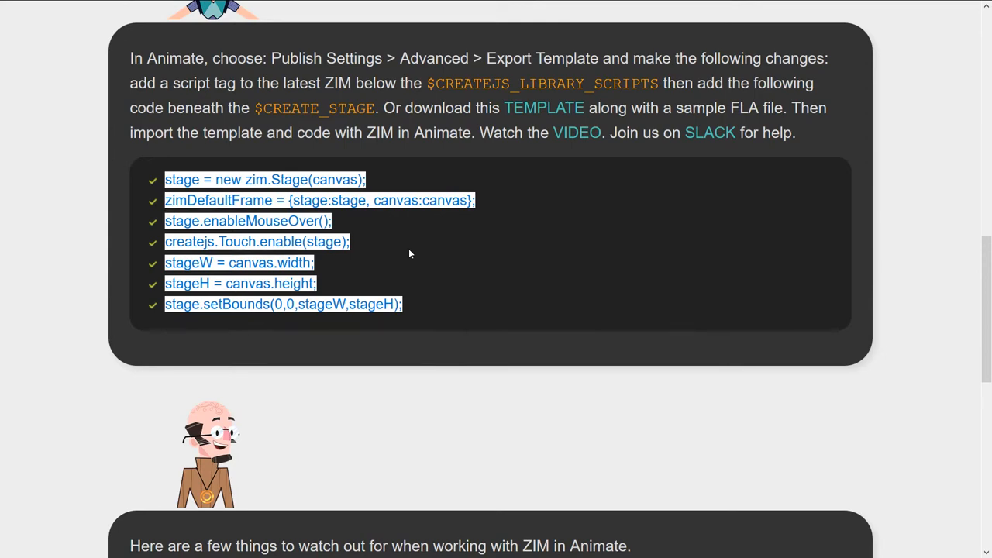
{"action": "scroll", "scroll_direction": "down", "scroll_amount": 3}
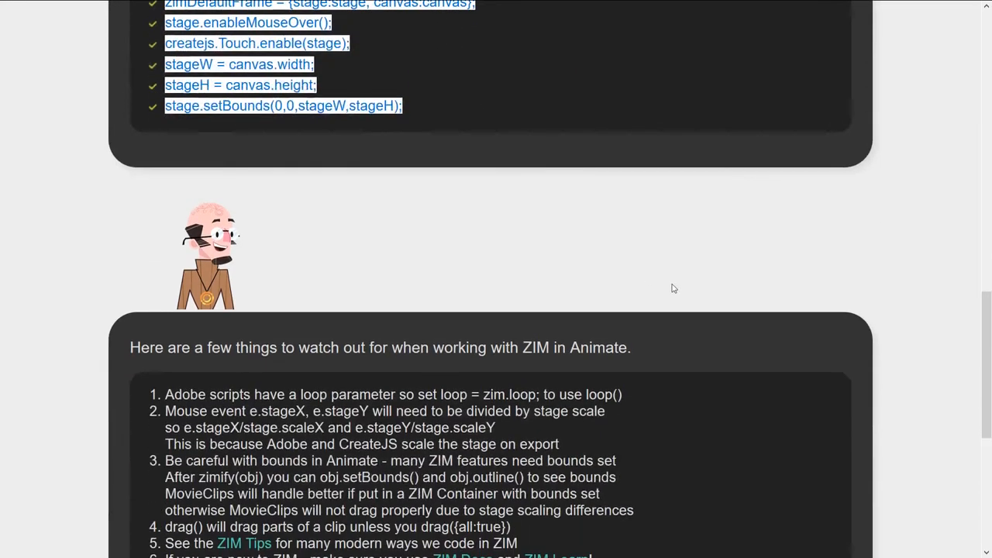
{"action": "scroll", "scroll_direction": "down", "scroll_amount": 3}
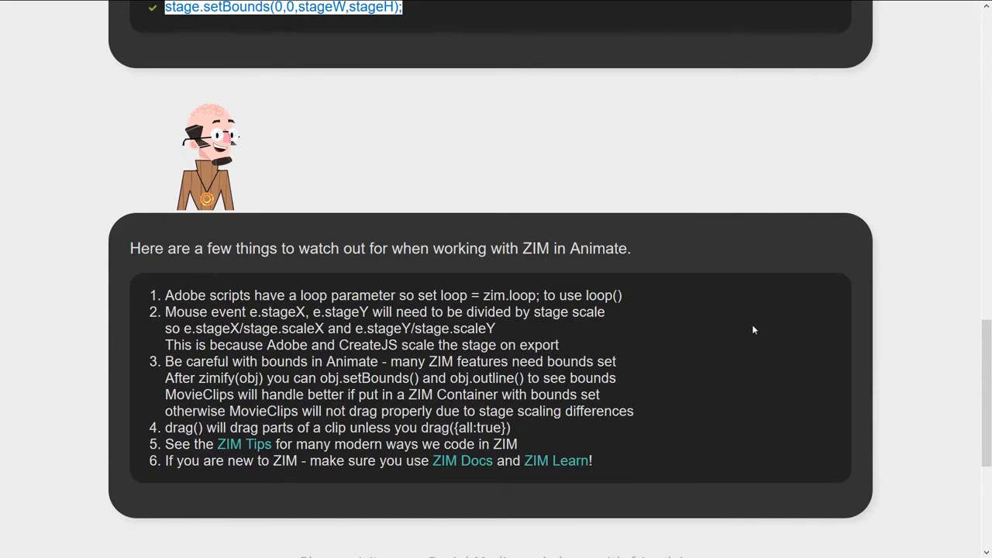
{"action": "scroll", "scroll_direction": "up", "scroll_amount": 3}
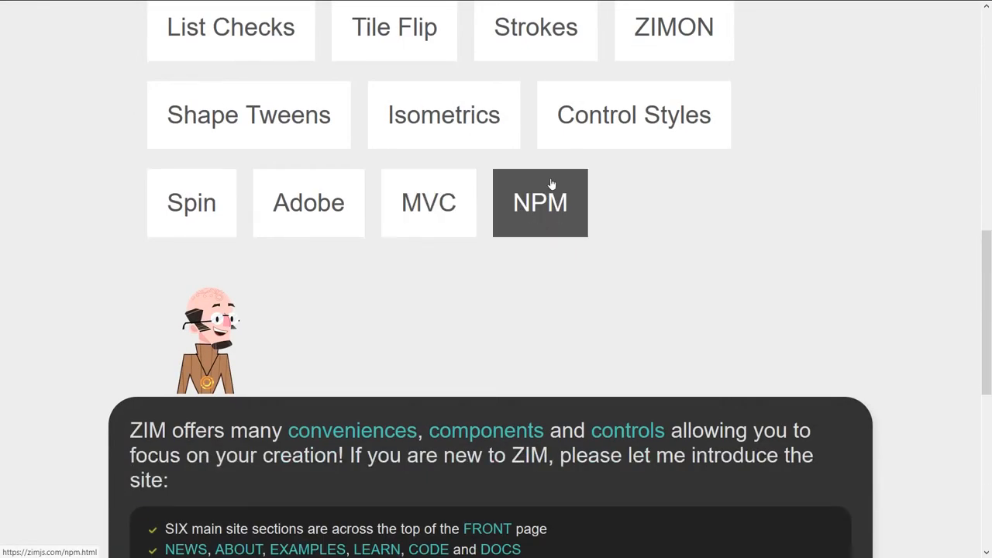
{"action": "mouse_move", "coordinate": [580, 226]}
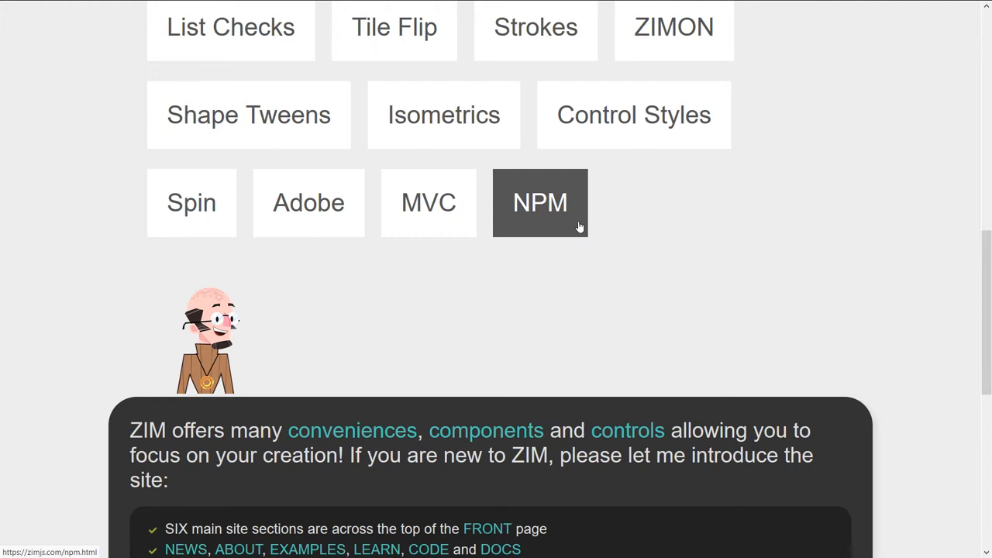
{"action": "mouse_move", "coordinate": [695, 215]}
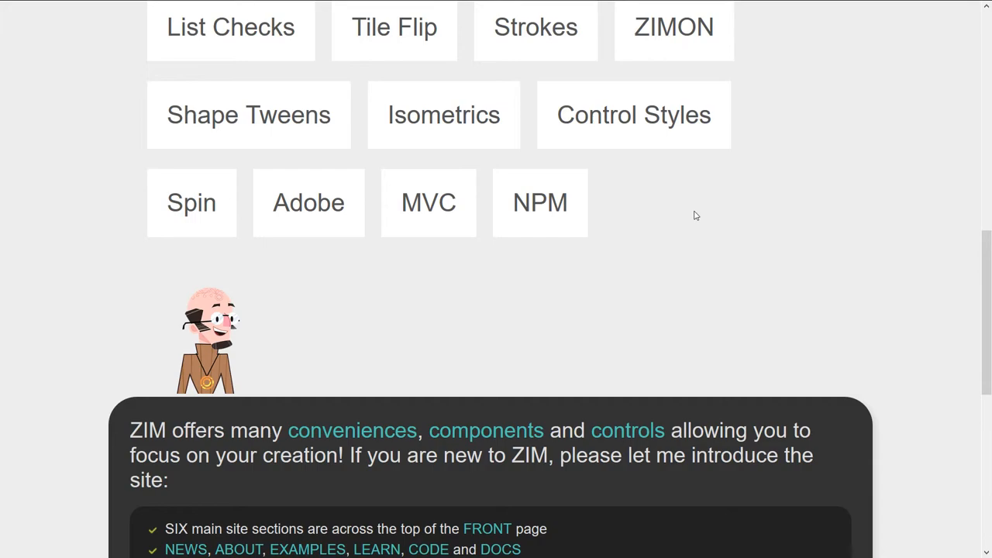
{"action": "mouse_move", "coordinate": [692, 214]}
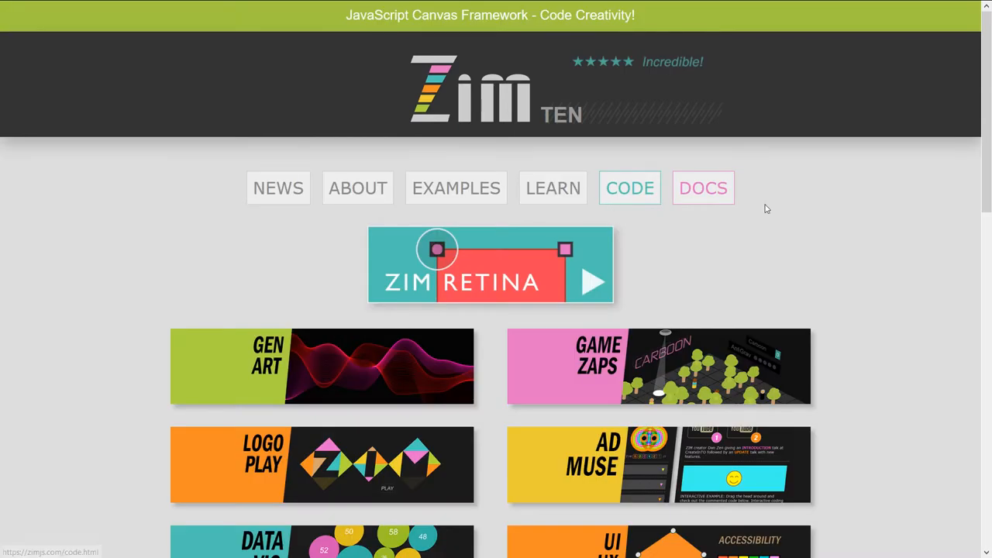
{"action": "mouse_move", "coordinate": [827, 215]}
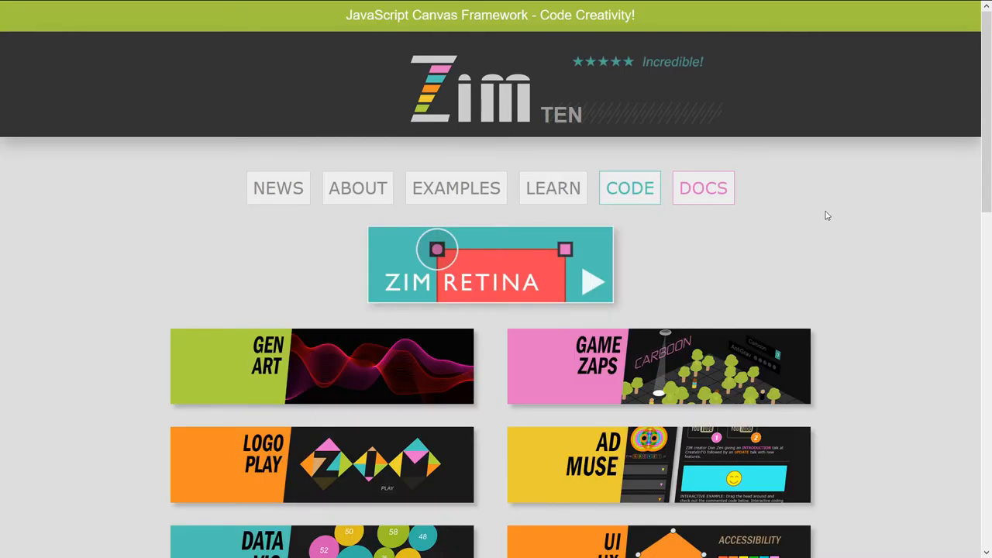
{"action": "mouse_move", "coordinate": [451, 188]}
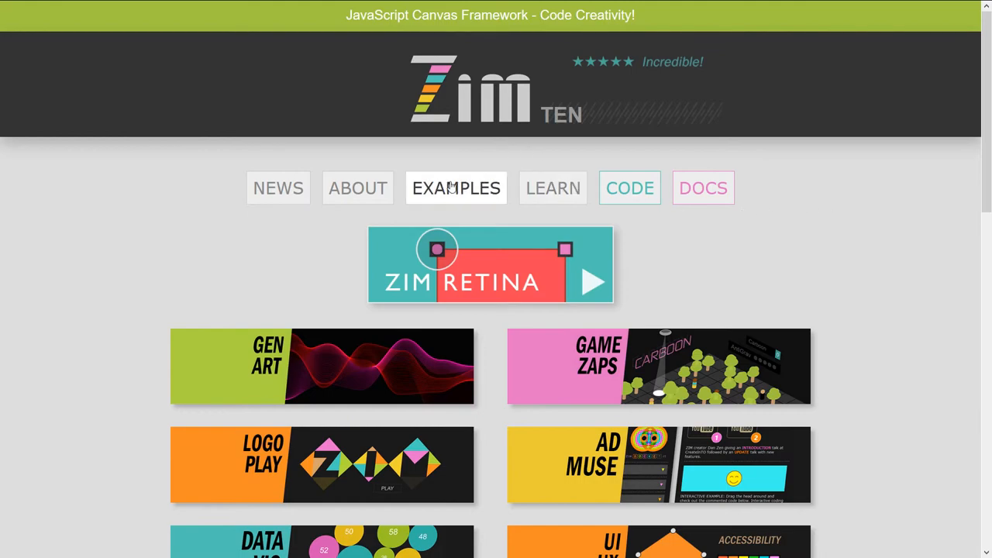
Browse the CodePen example thumbnails, then open the Featured ZIM NIO Dynamic Animation demo
{"action": "scroll", "scroll_direction": "down", "scroll_amount": 3}
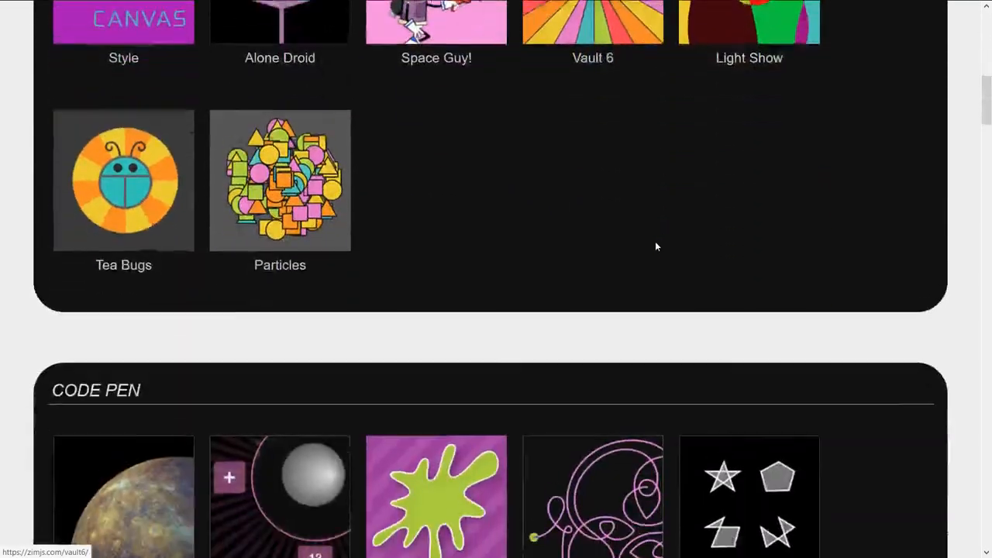
{"action": "scroll", "scroll_direction": "down", "scroll_amount": 3}
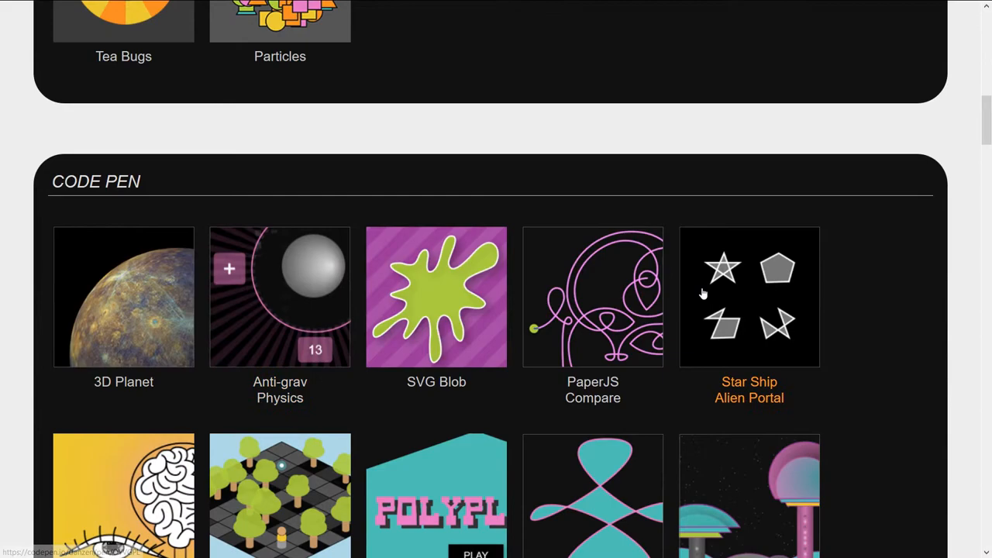
{"action": "scroll", "scroll_direction": "down", "scroll_amount": 3}
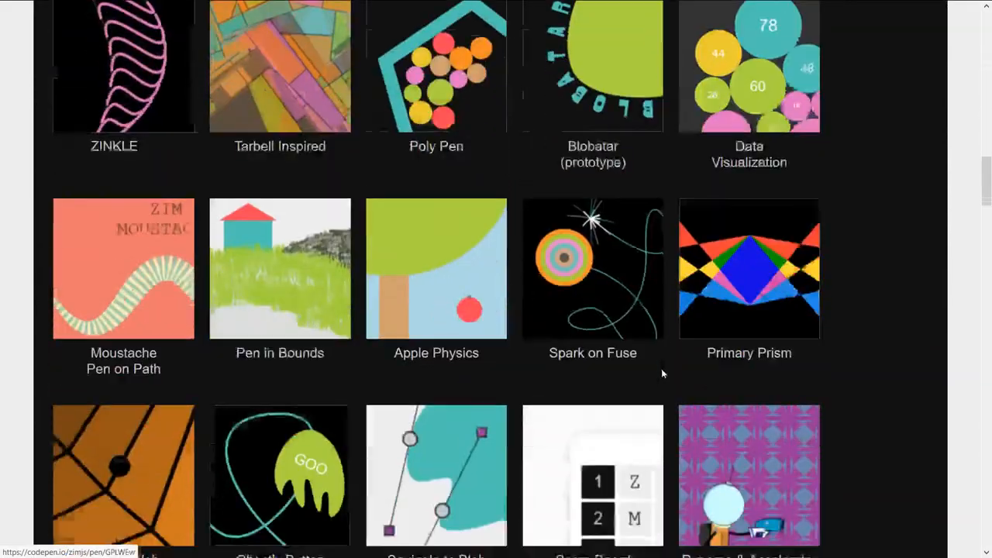
{"action": "scroll", "scroll_direction": "down", "scroll_amount": 3}
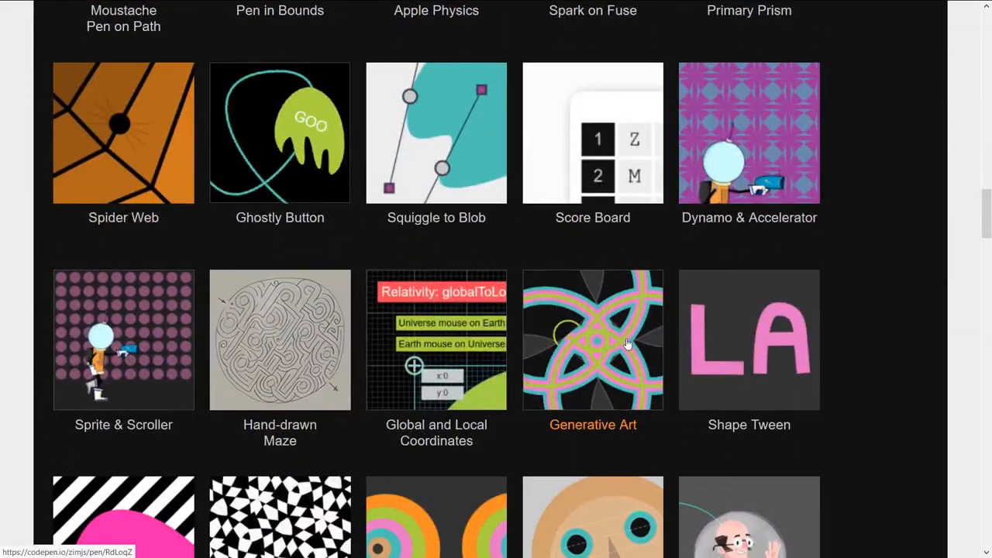
{"action": "scroll", "scroll_direction": "down", "scroll_amount": 3}
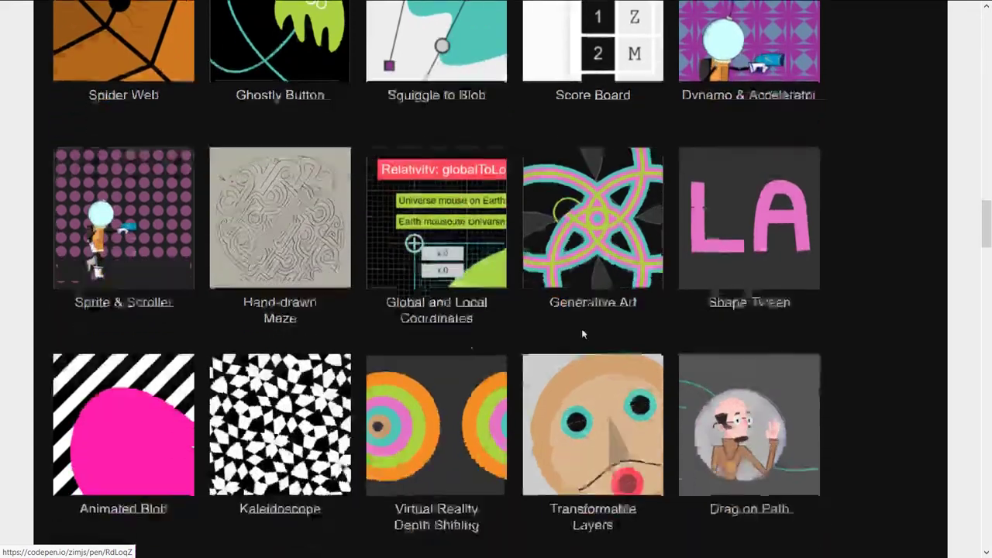
{"action": "scroll", "scroll_direction": "down", "scroll_amount": 3}
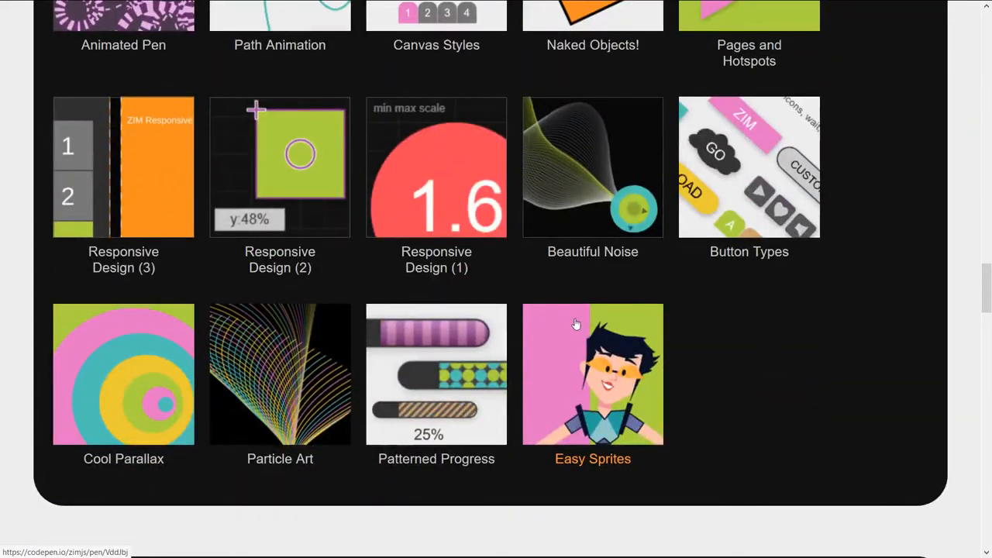
{"action": "scroll", "scroll_direction": "down", "scroll_amount": 3}
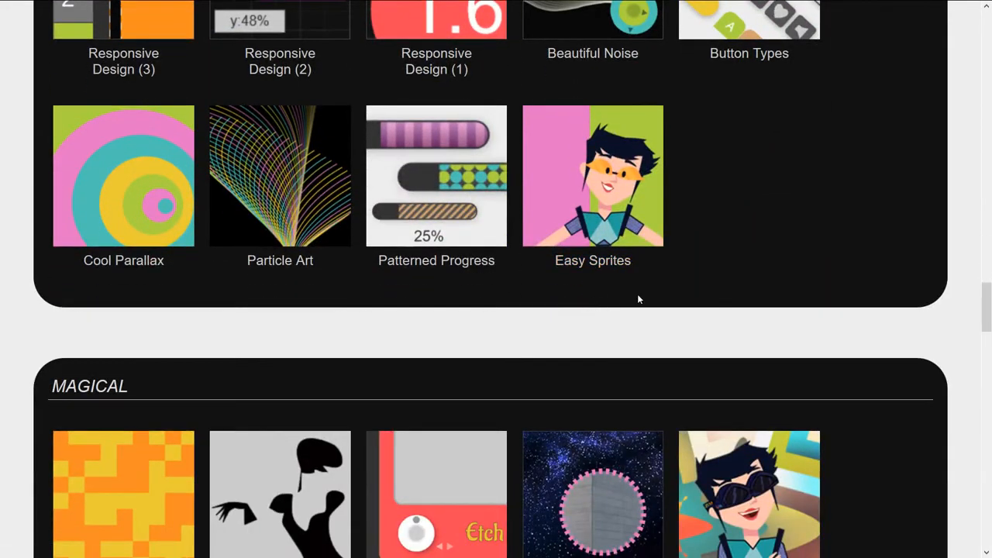
{"action": "scroll", "scroll_direction": "up", "scroll_amount": 3}
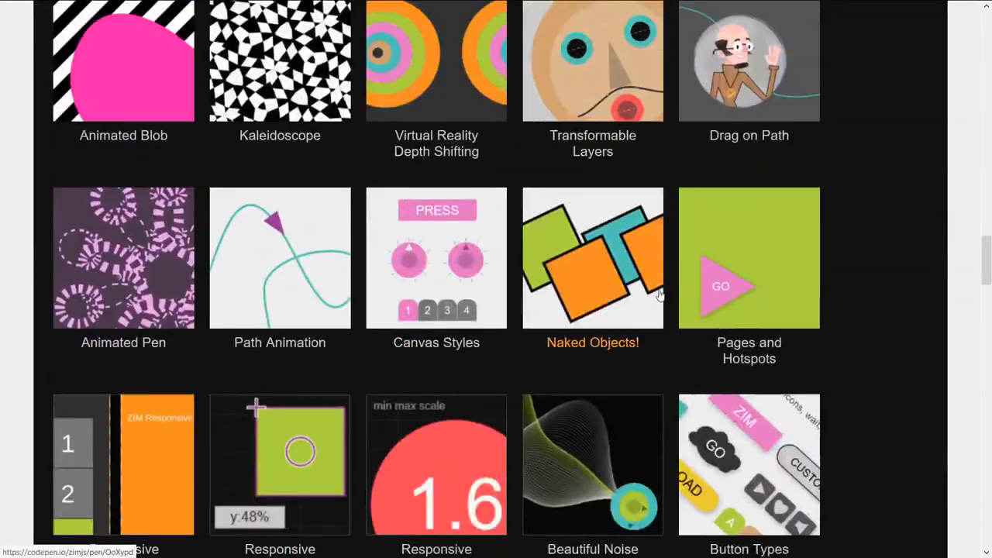
{"action": "scroll", "scroll_direction": "down", "scroll_amount": 3}
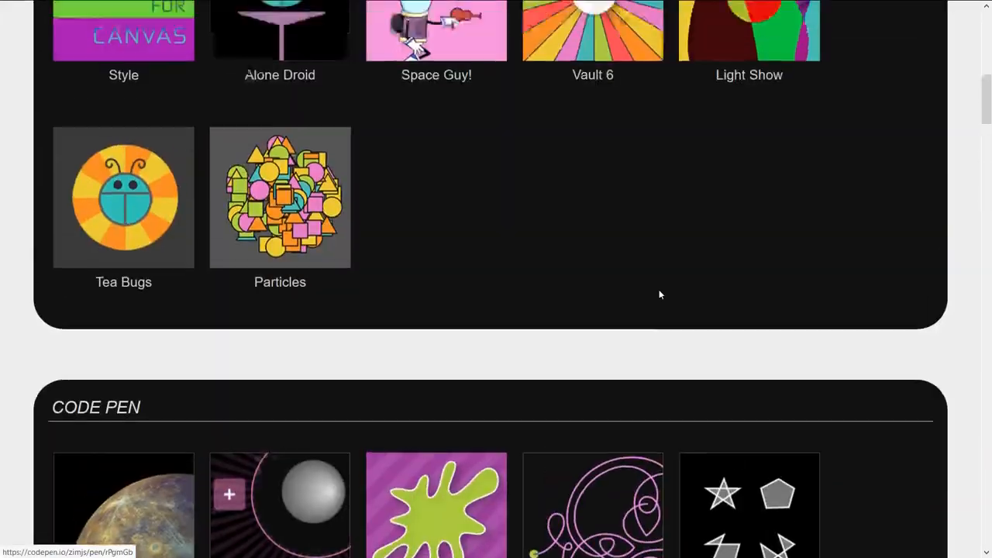
{"action": "scroll", "scroll_direction": "up", "scroll_amount": 3}
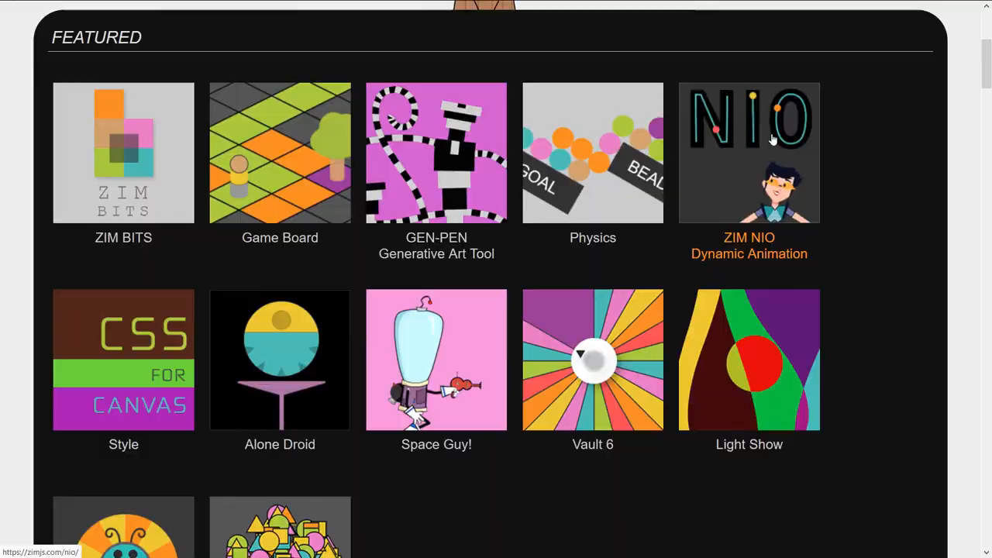
{"action": "left_click", "coordinate": [748, 152]}
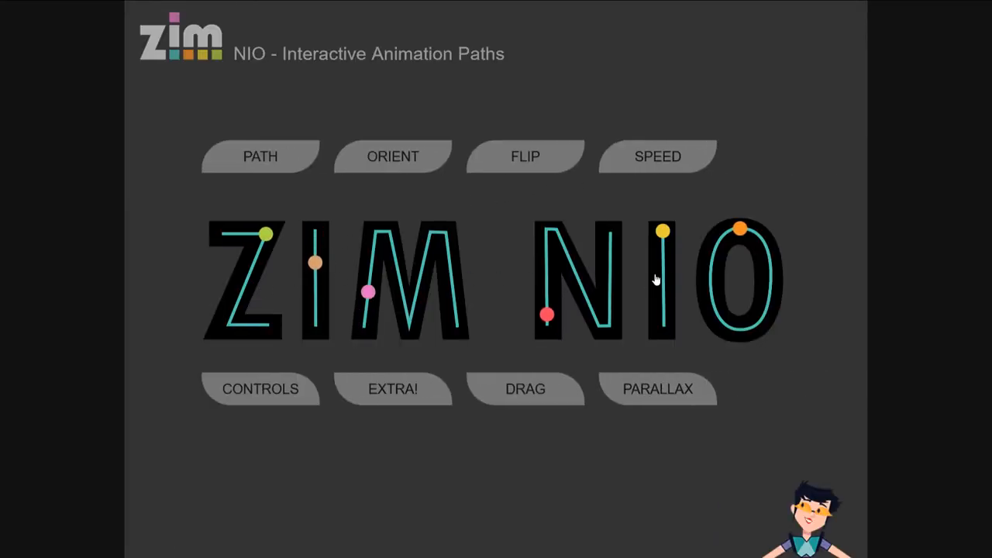
Open the NIO DRAG demo and turn on its 'edit path' checkbox
{"action": "left_click", "coordinate": [392, 389]}
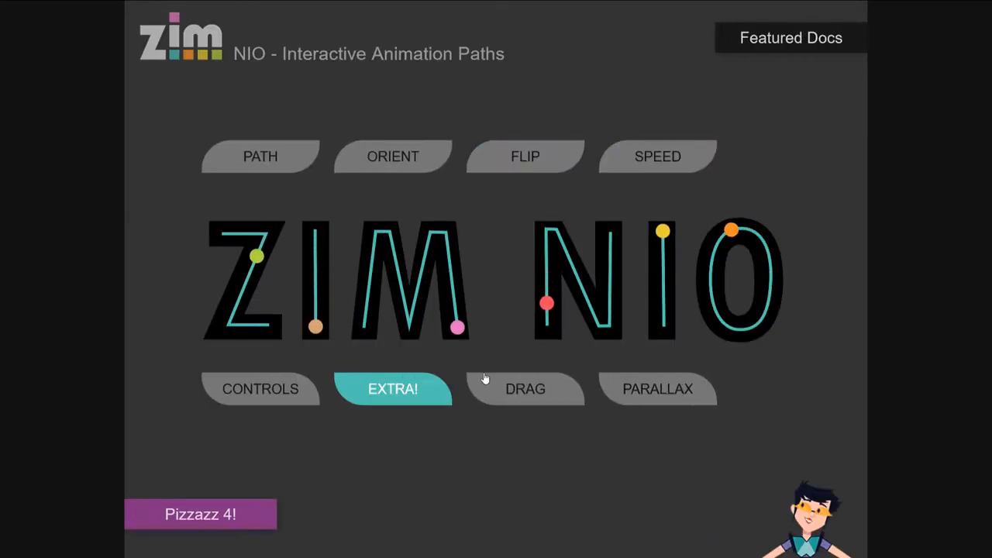
{"action": "left_click", "coordinate": [524, 388]}
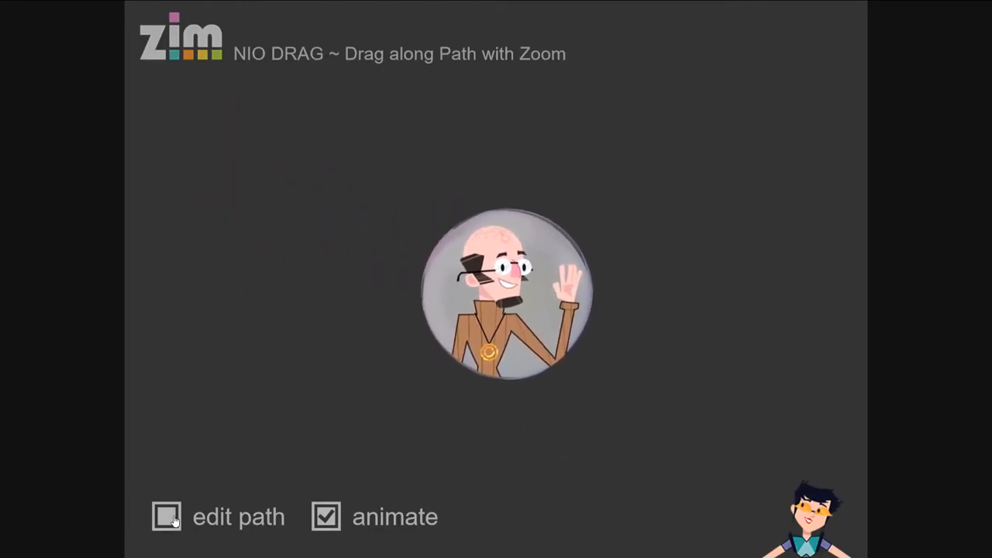
{"action": "left_click", "coordinate": [166, 516]}
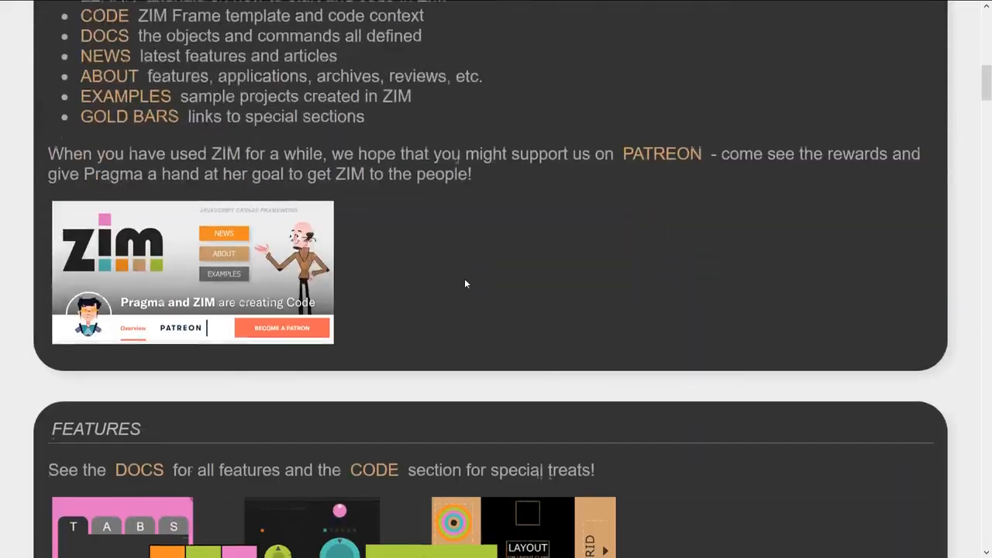
Scroll the About page down to the ZIM version history section
{"action": "scroll", "scroll_direction": "down", "scroll_amount": 3}
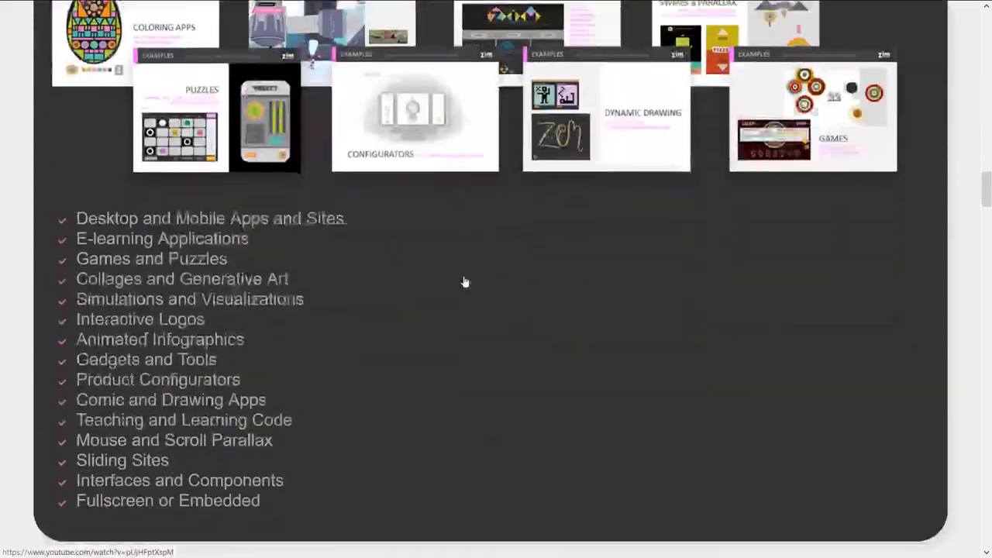
{"action": "scroll", "scroll_direction": "down", "scroll_amount": 3}
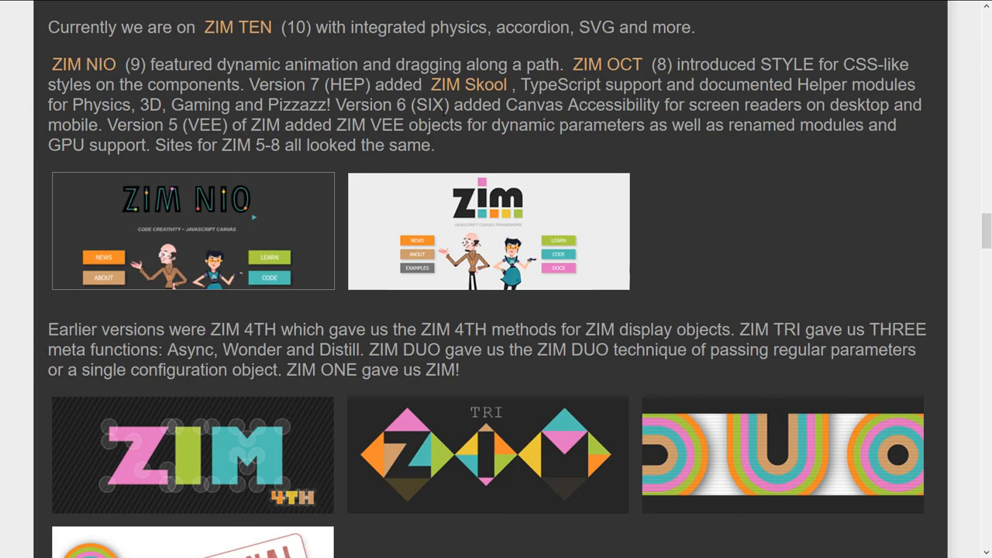
{"action": "scroll", "scroll_direction": "down", "scroll_amount": 3}
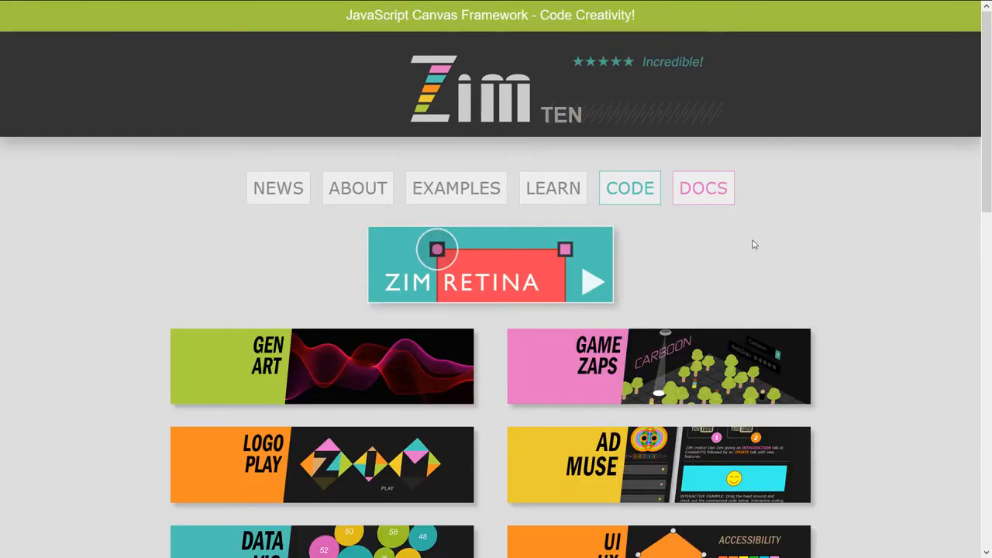
{"action": "mouse_move", "coordinate": [772, 256]}
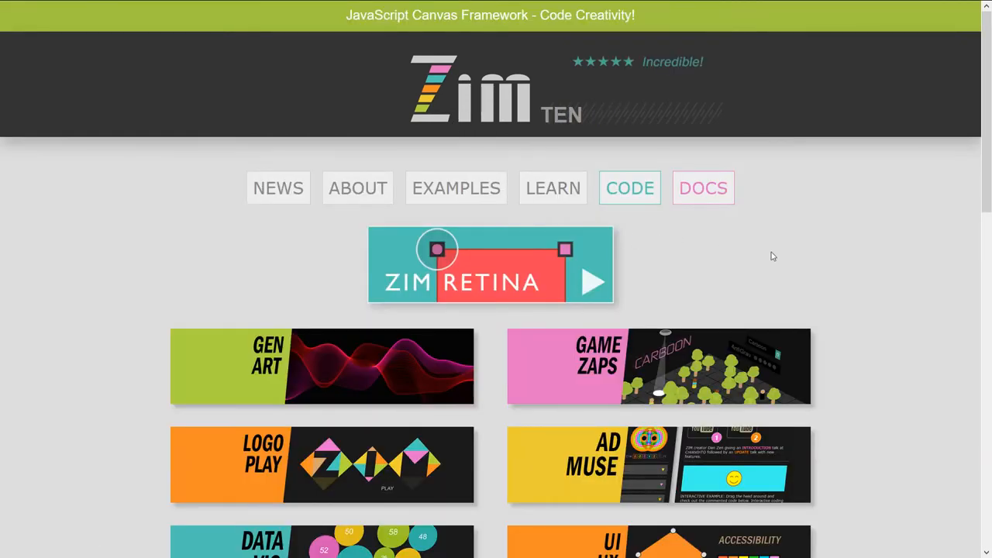